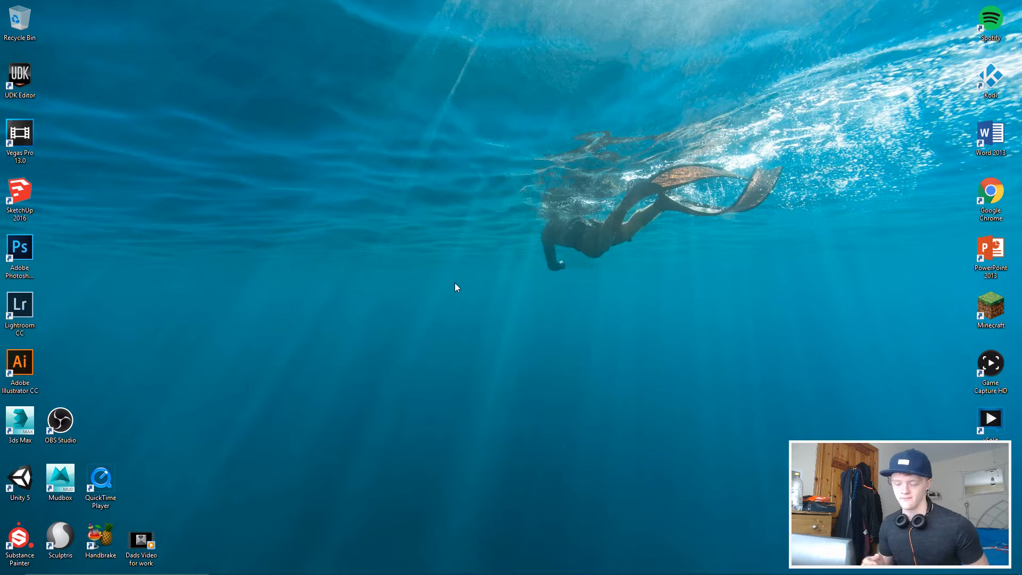
mouse_move(472, 195)
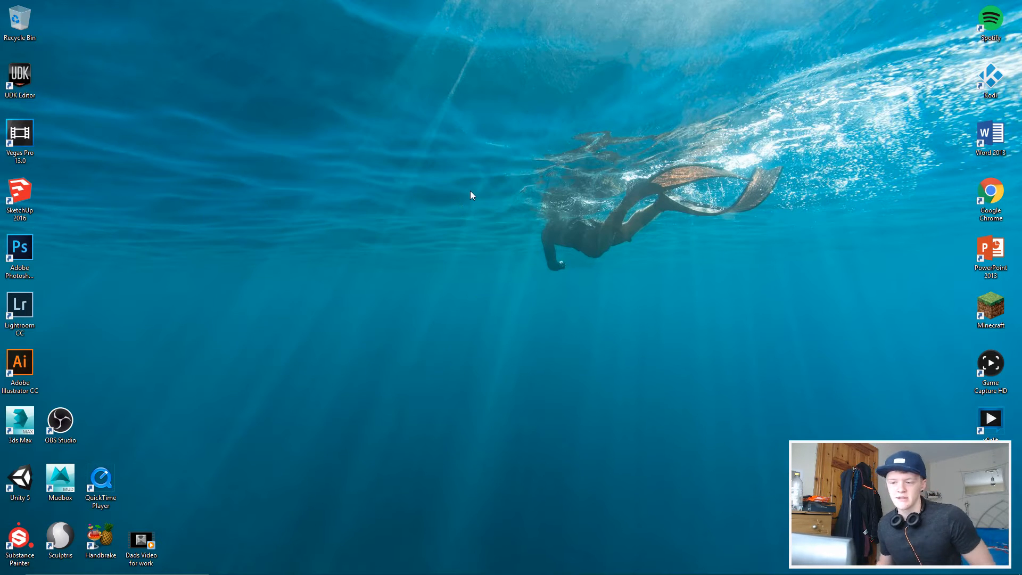
mouse_move(678, 339)
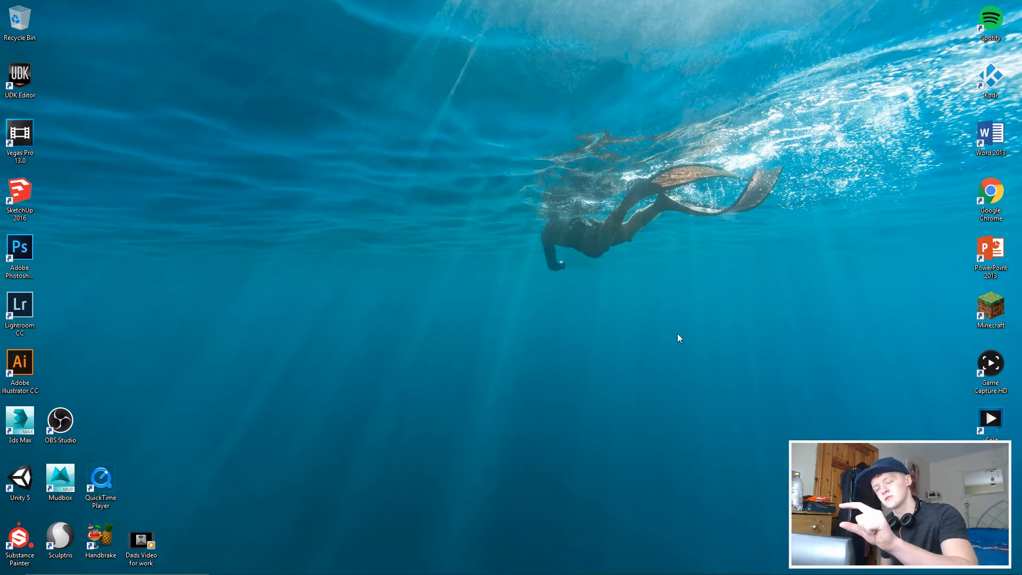
mouse_move(967, 364)
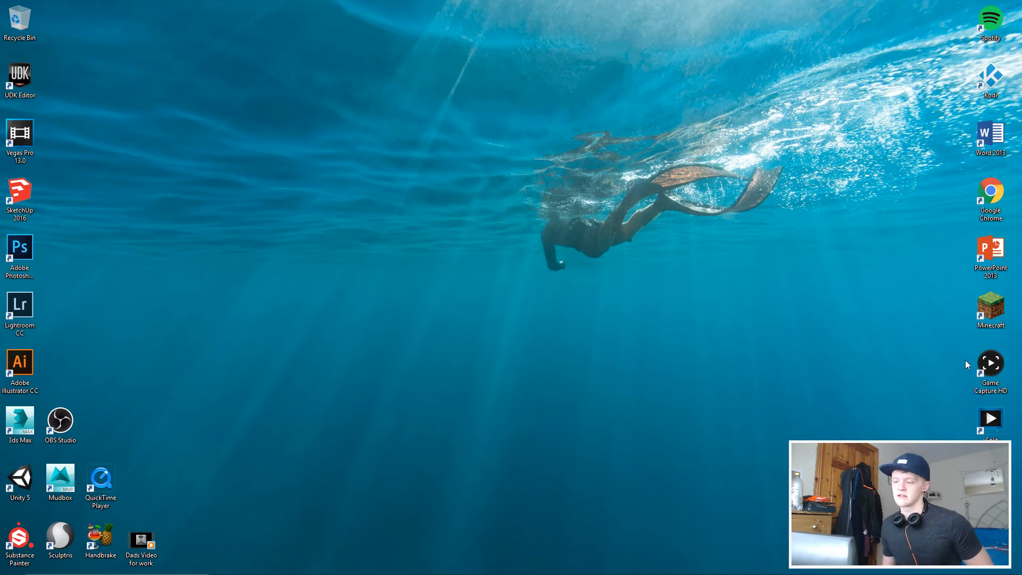
Step: Launch Minecraft from the desktop shortcut, maximize it and go to the Singleplayer worlds
double_click(990, 305)
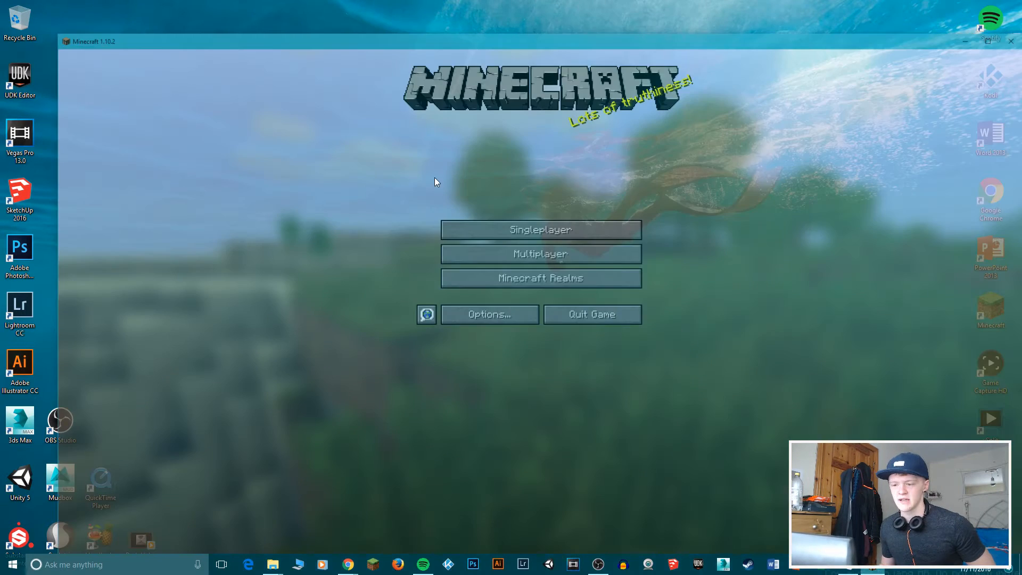
click(978, 41)
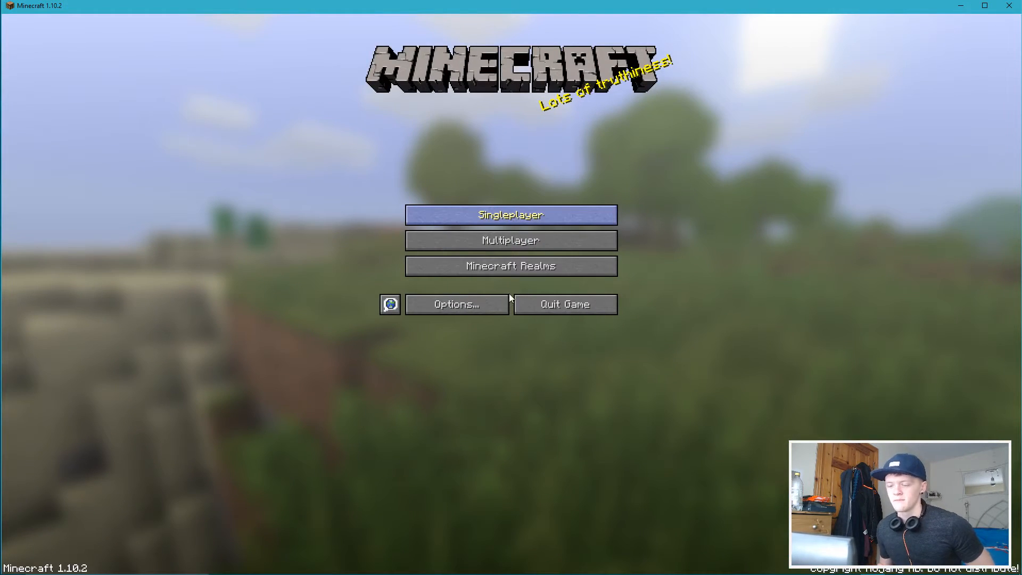
click(510, 215)
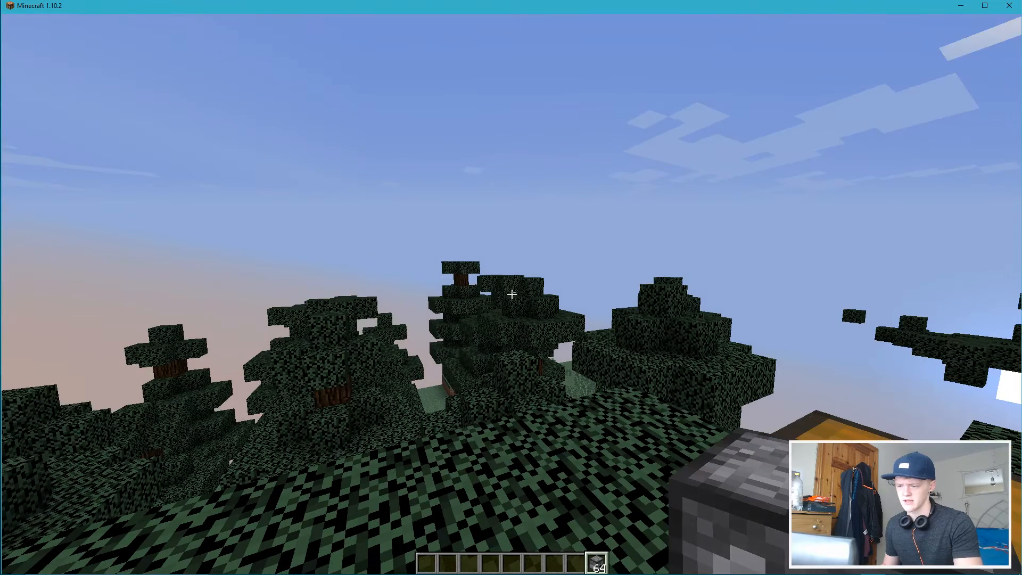
mouse_move(511, 294)
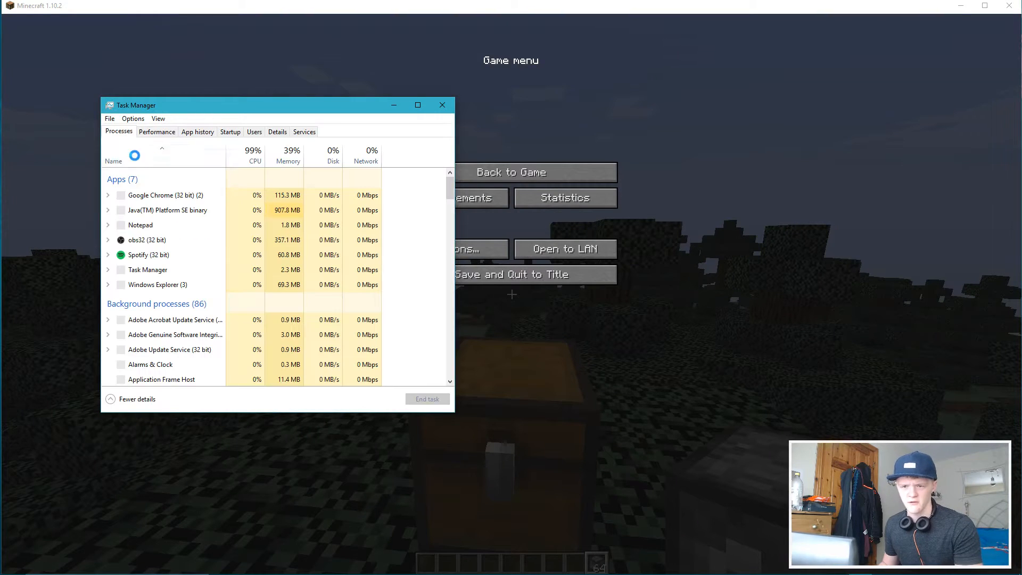
Step: Set the javaw.exe game process to High priority via the Details list and confirm
right_click(166, 210)
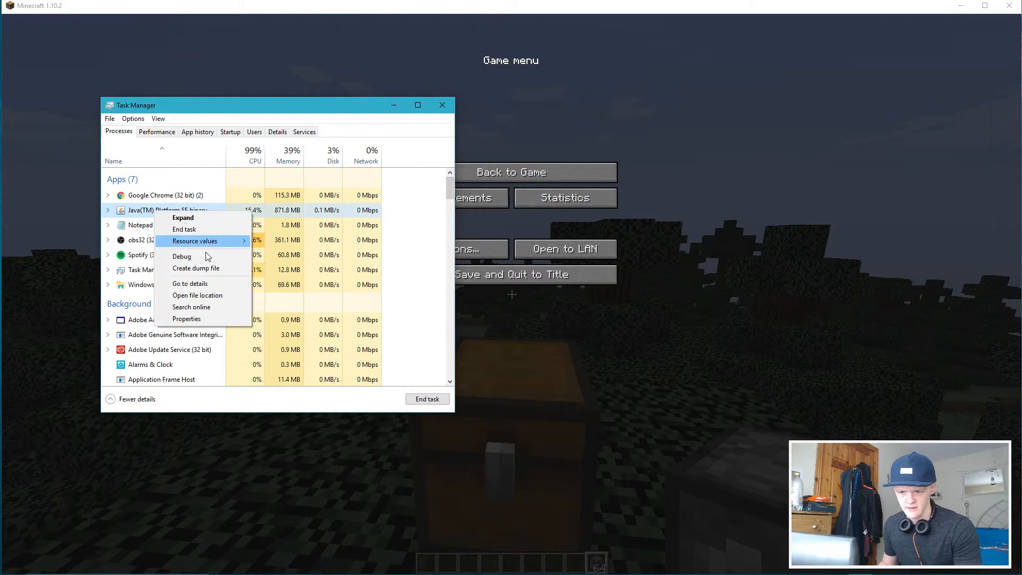
click(191, 283)
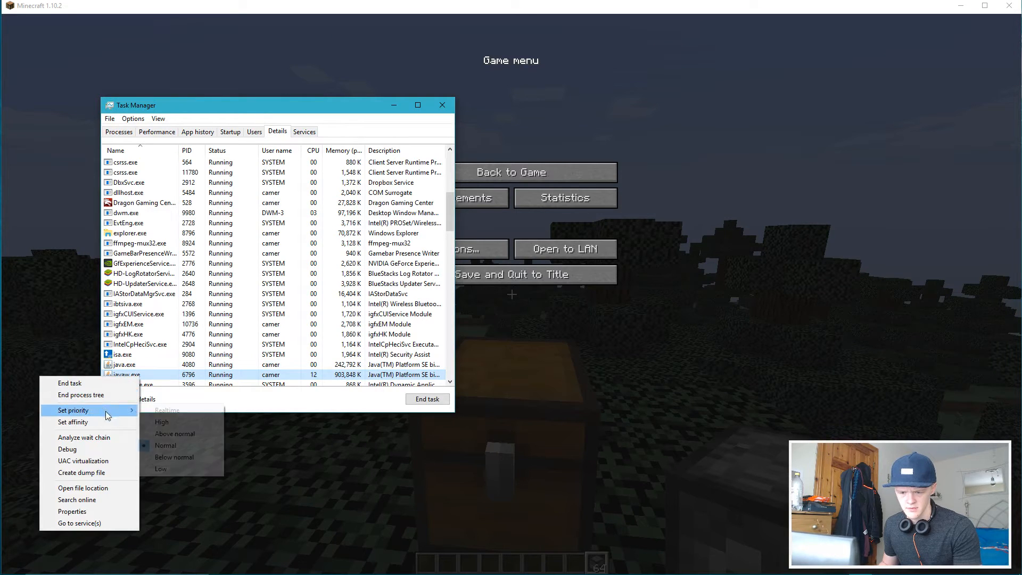
click(162, 422)
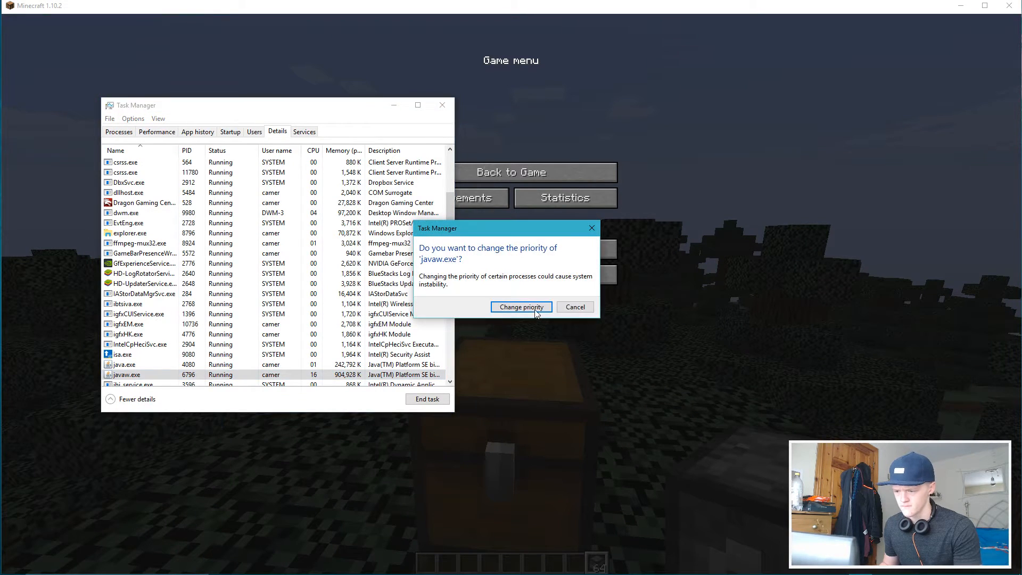
click(520, 307)
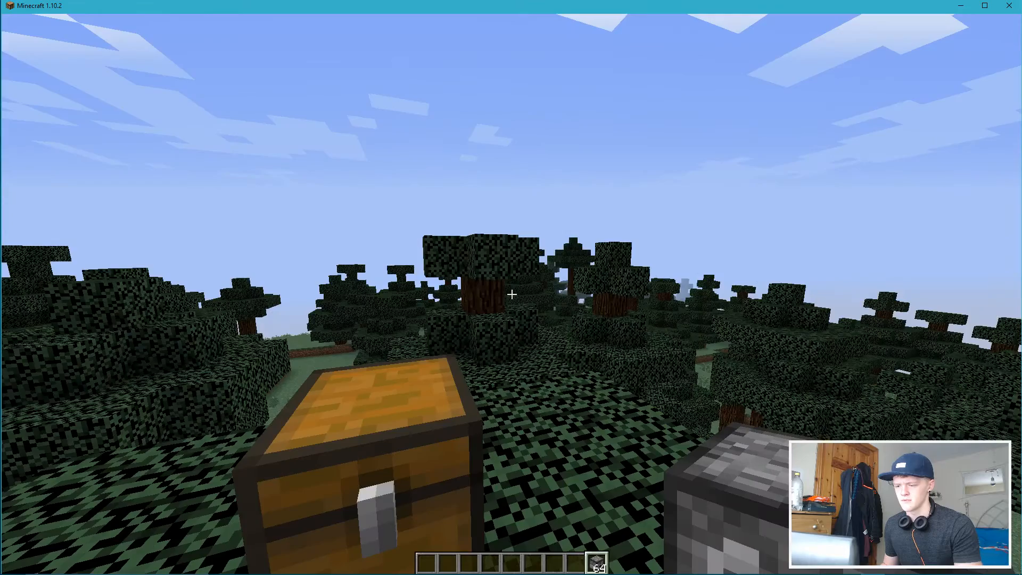
Step: Toggle the F3 debug overlay in-game before leaving to the desktop
key(F3)
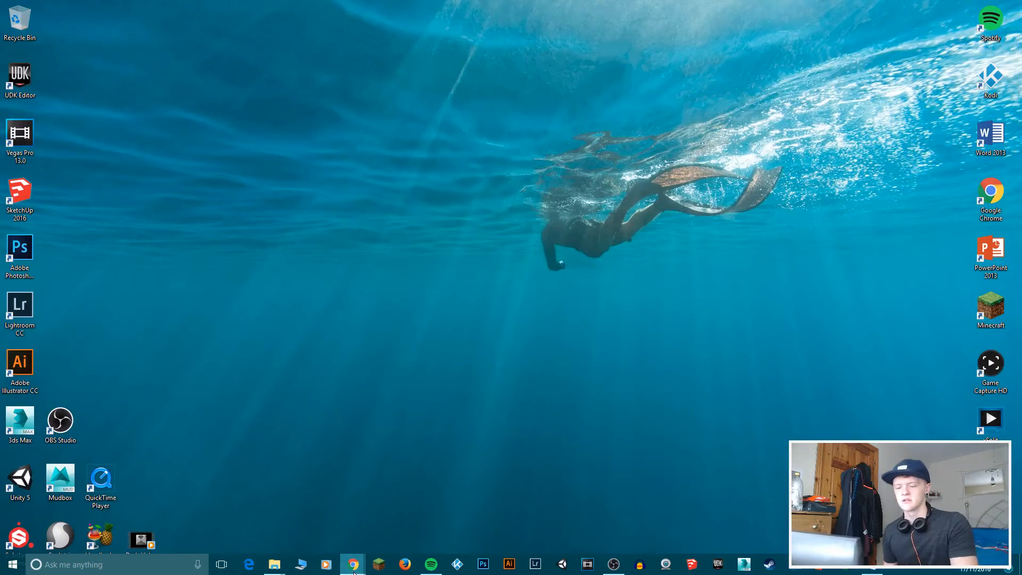
Step: Follow the adf.ly link in Chrome past its locked page and ad to the Curse Waila page
click(352, 564)
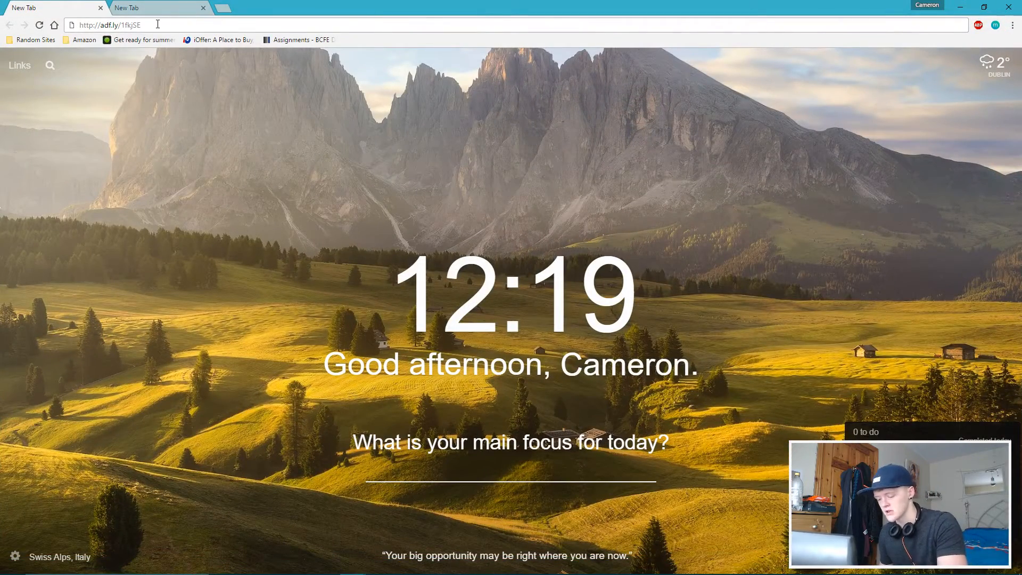
click(53, 7)
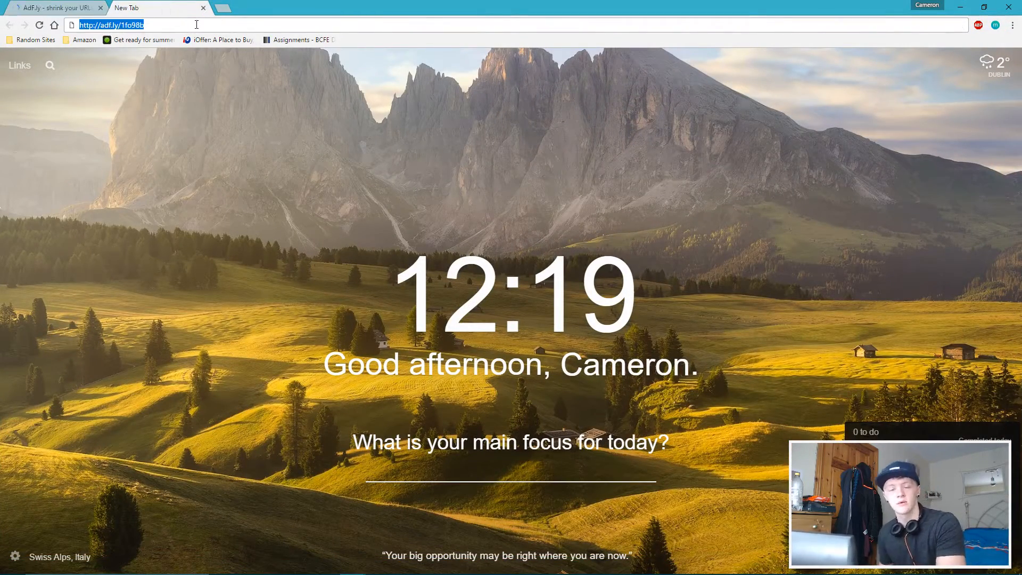
key(Return)
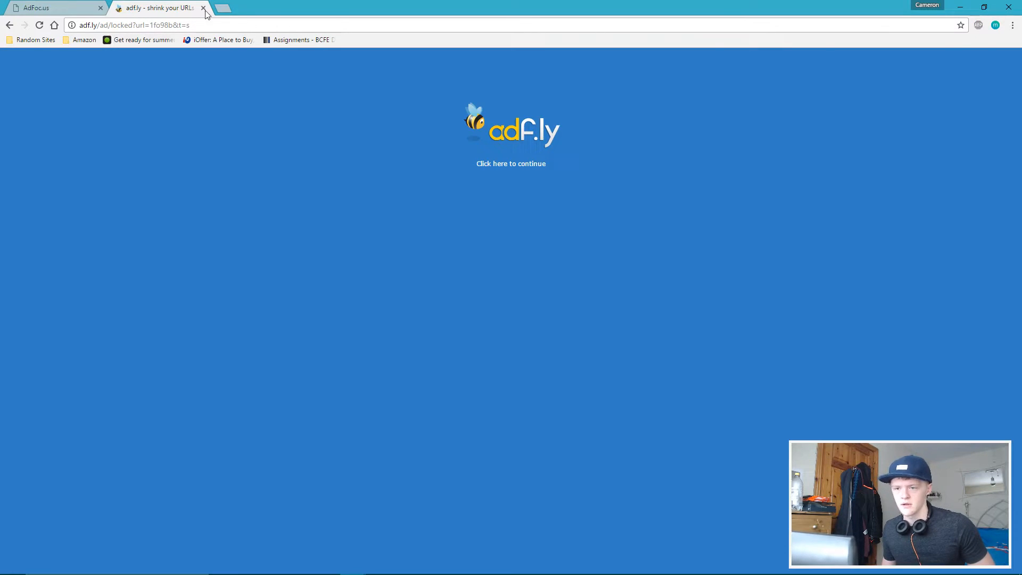
click(510, 163)
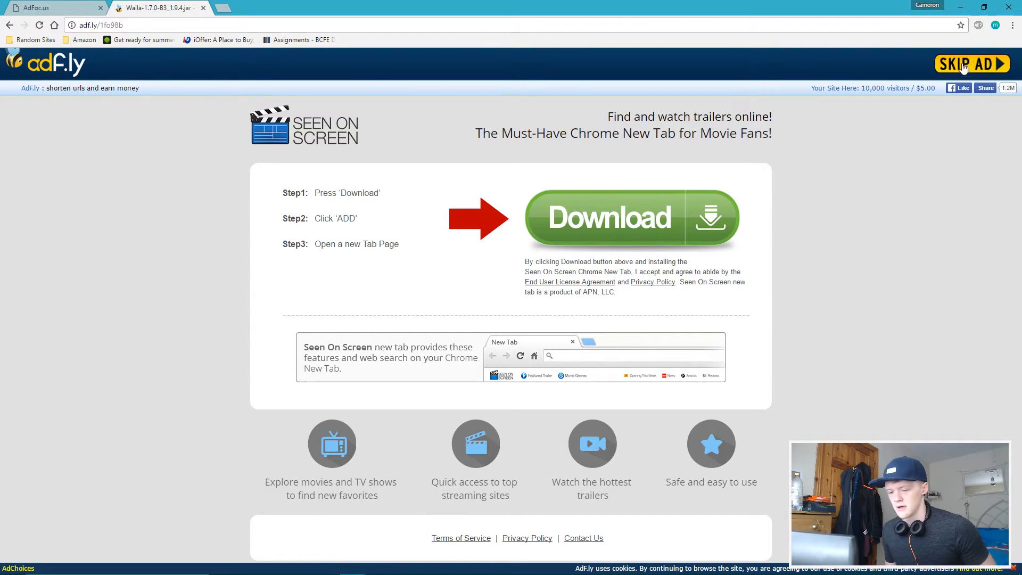
click(972, 64)
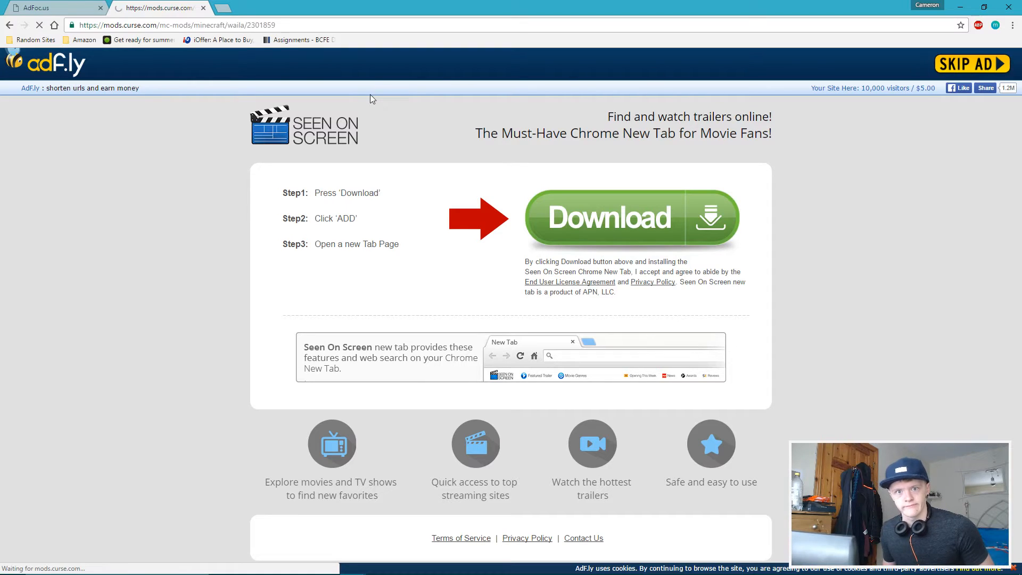
click(972, 63)
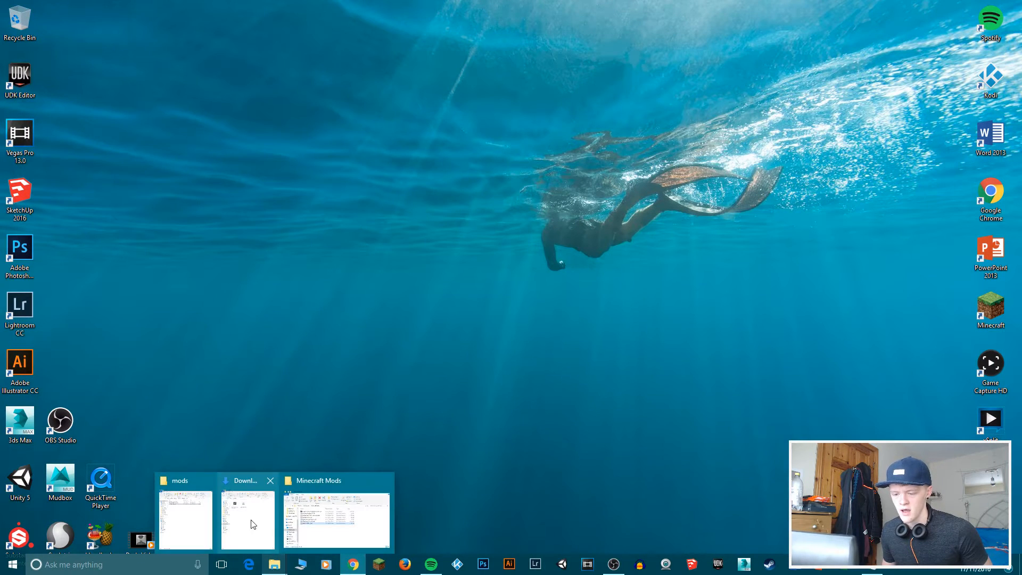
Step: Run the Forge 1.10.2-12.18.2.2099 installer from Downloads and install the client profile
click(247, 520)
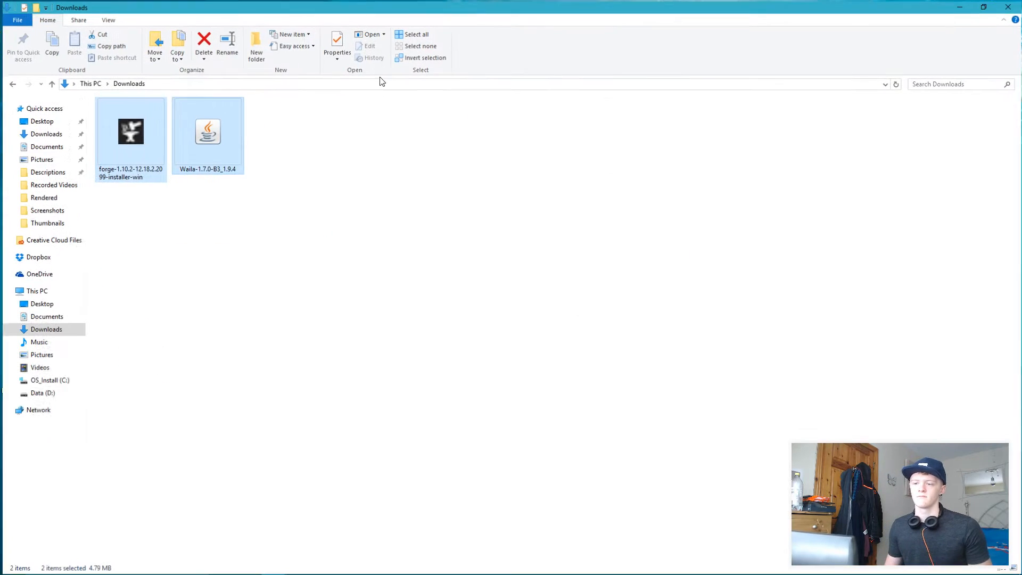
click(128, 131)
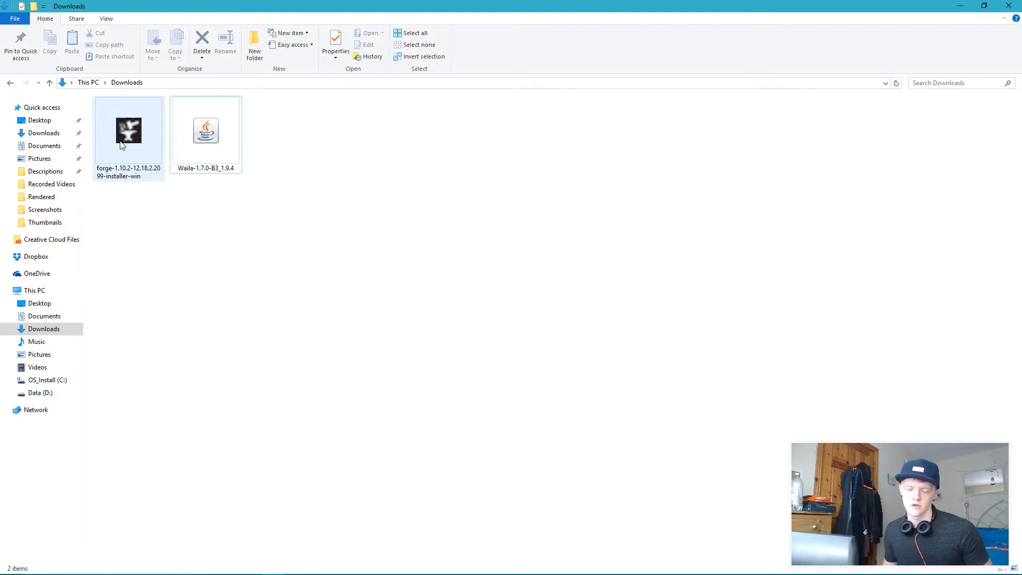
click(128, 130)
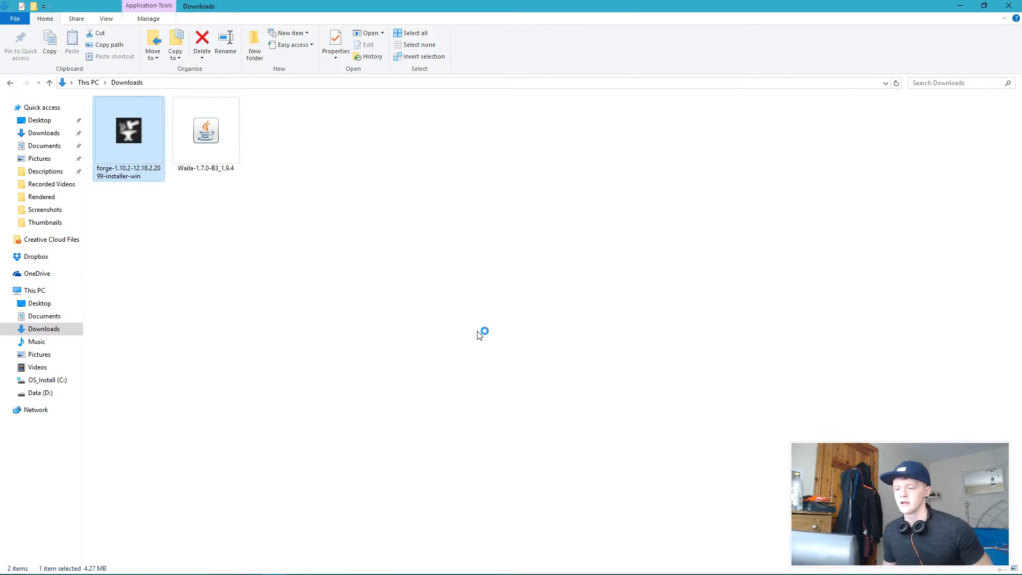
double_click(128, 130)
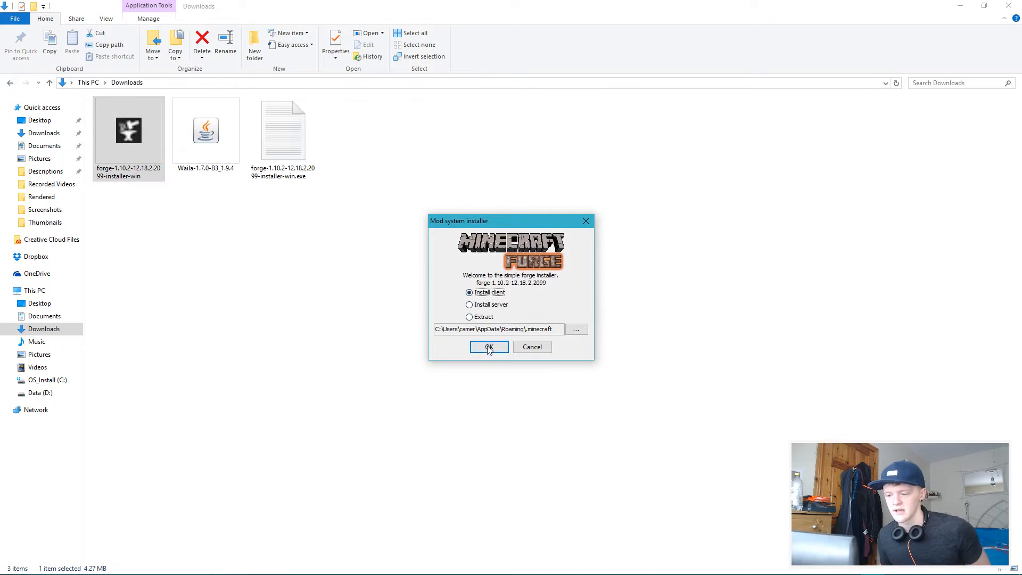
click(489, 346)
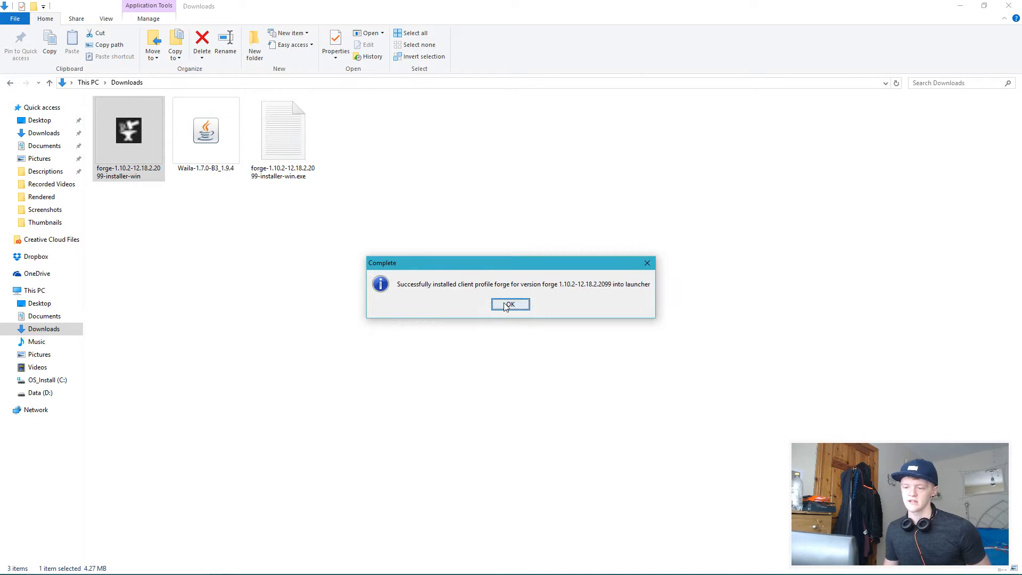
click(510, 304)
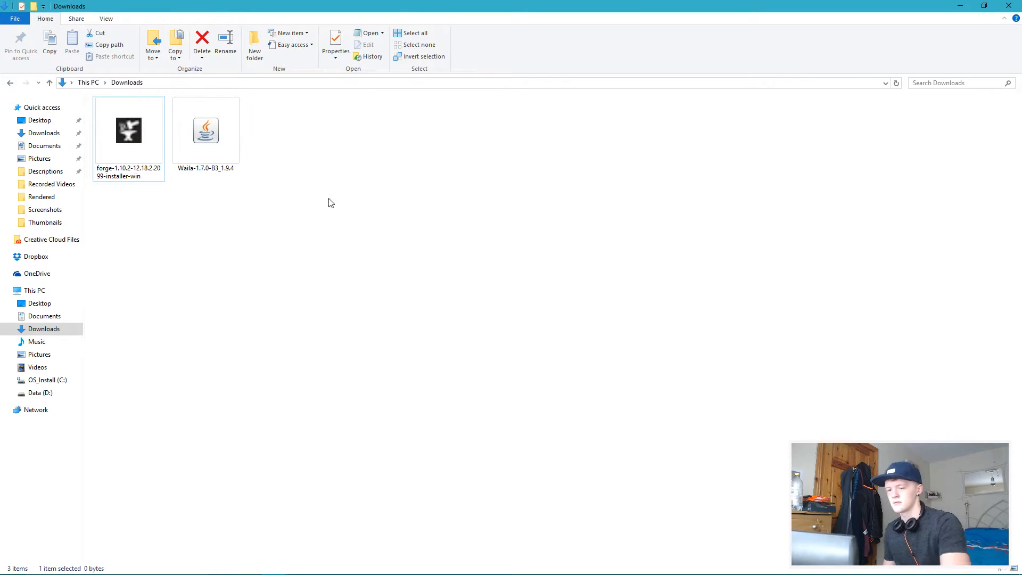
Step: Move the Waila 1.7.0-B3_1.9.4 jar into .minecraft's mods folder and close both Explorer windows
click(414, 106)
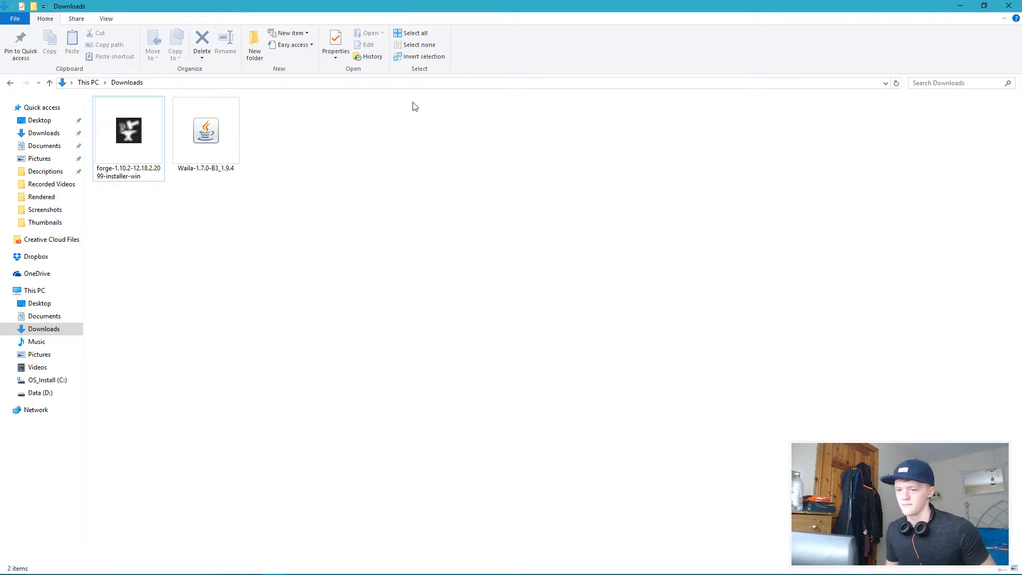
mouse_move(247, 345)
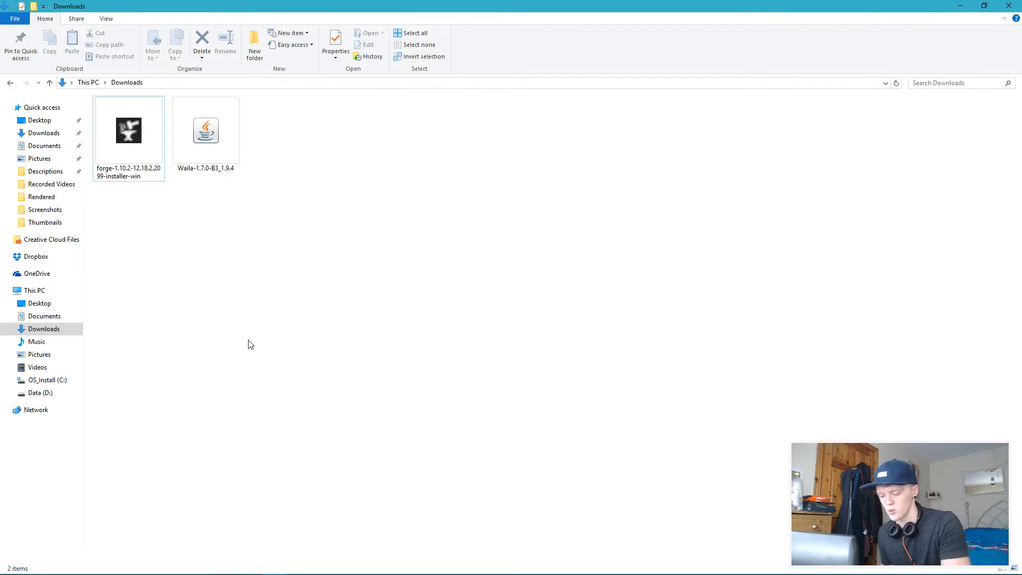
mouse_move(228, 354)
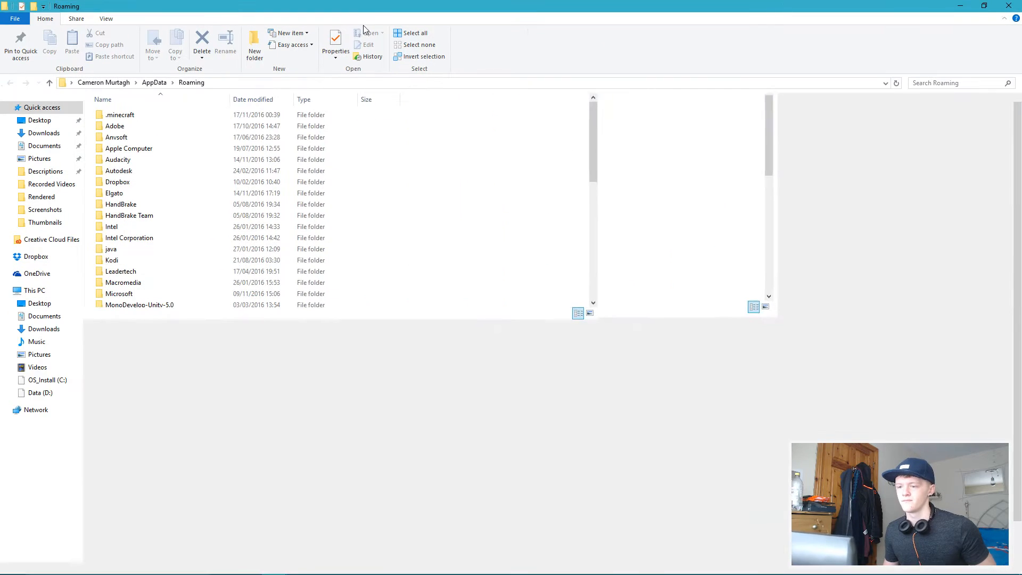
double_click(120, 115)
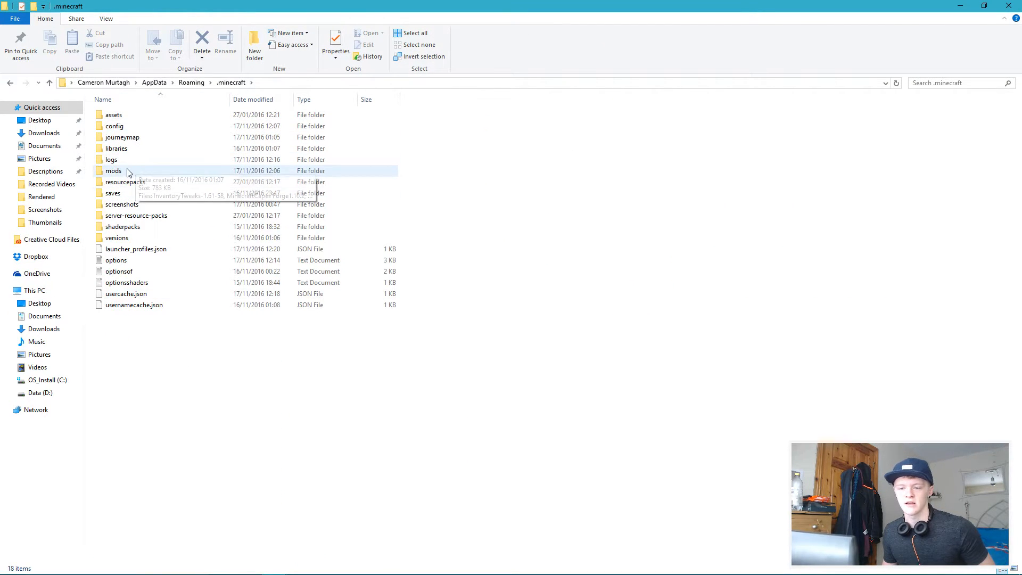
click(113, 170)
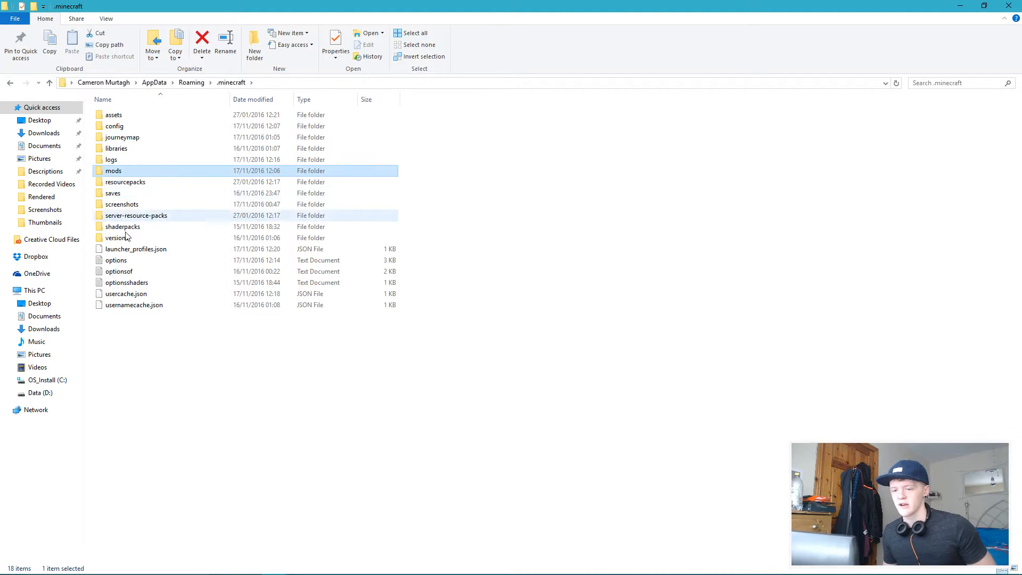
mouse_move(113, 171)
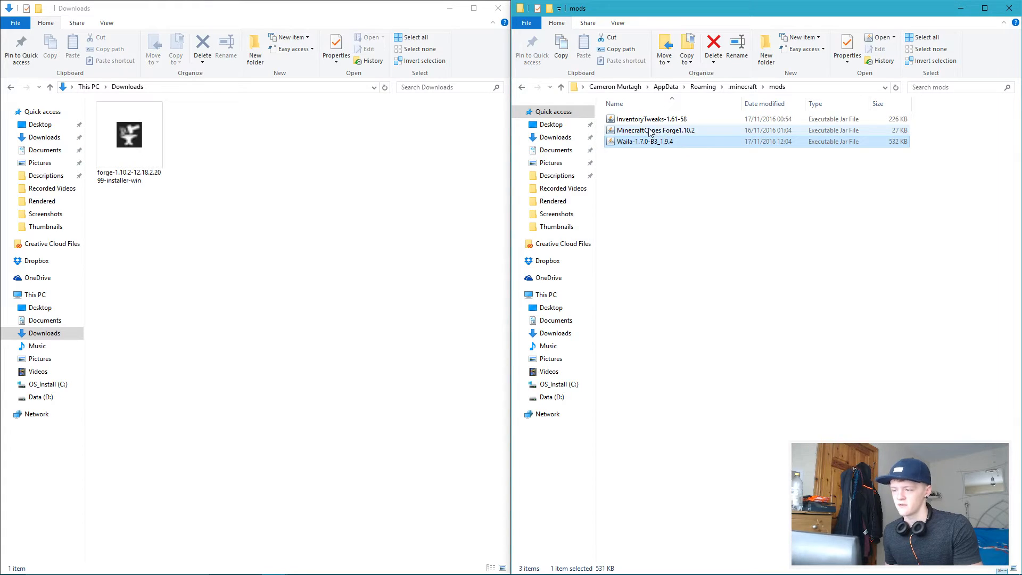
click(644, 142)
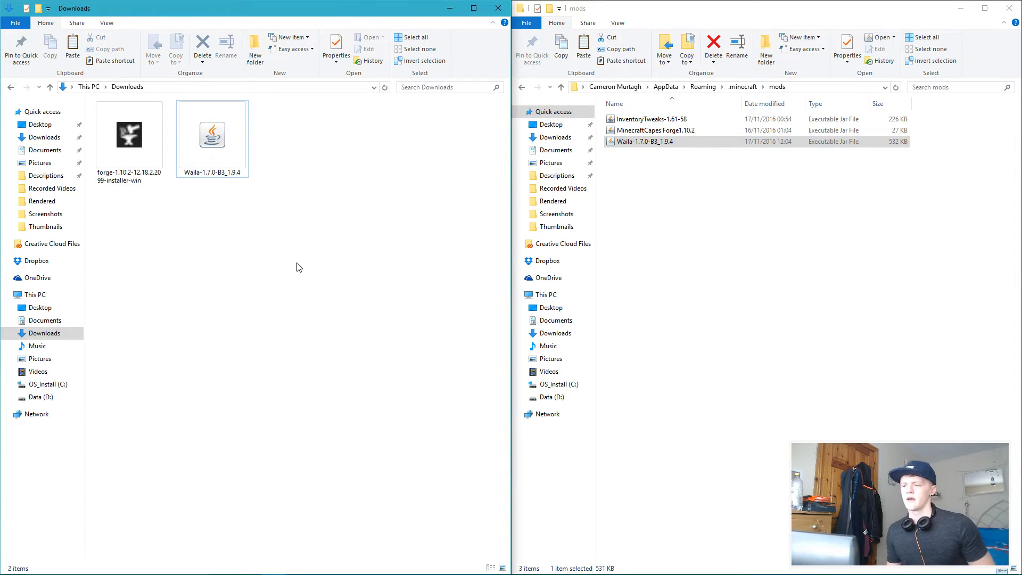
mouse_move(649, 168)
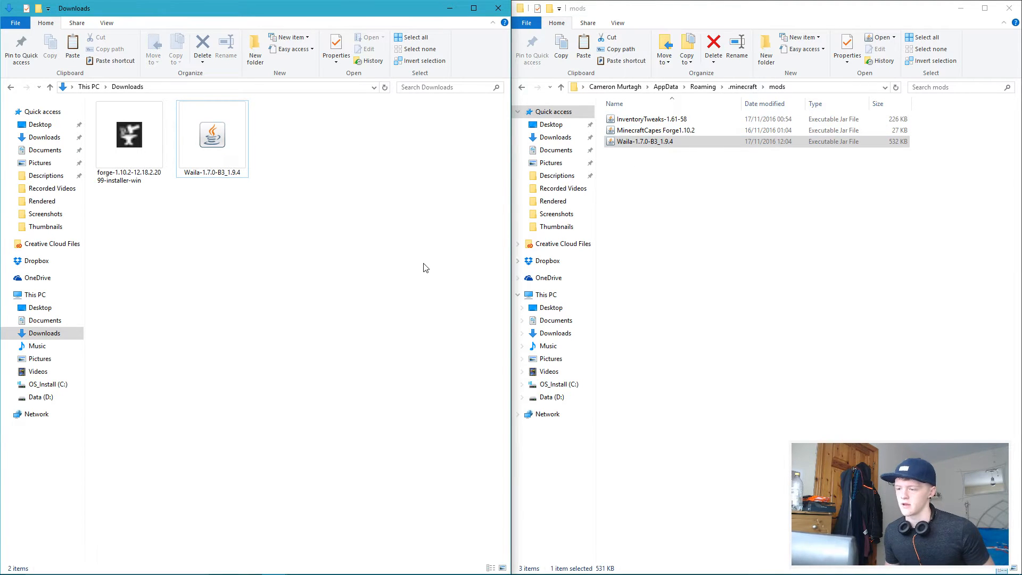
click(1014, 8)
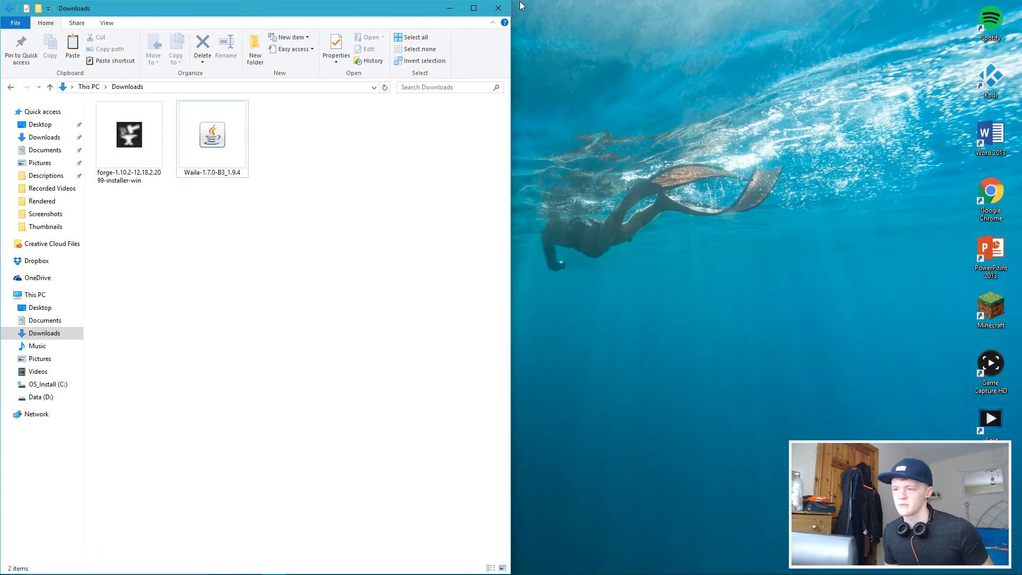
click(499, 8)
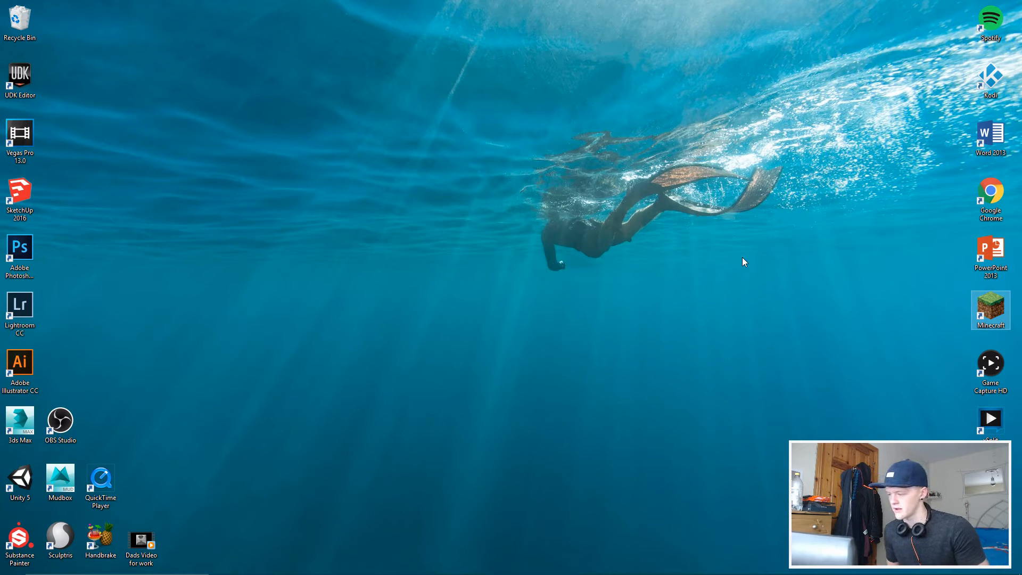
Step: Start the Minecraft launcher and play with the forge 1.10.2 profile
double_click(990, 305)
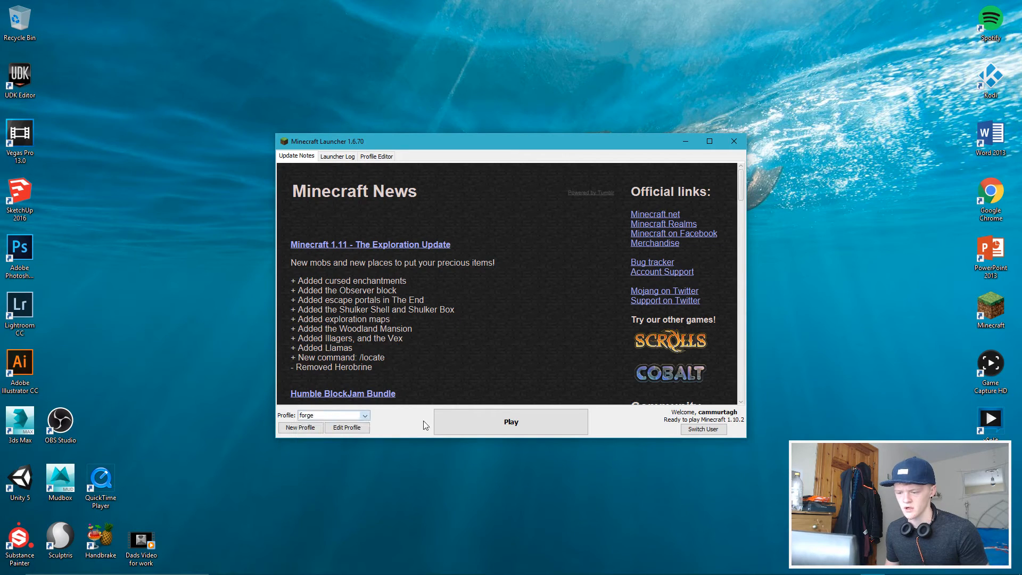
click(510, 421)
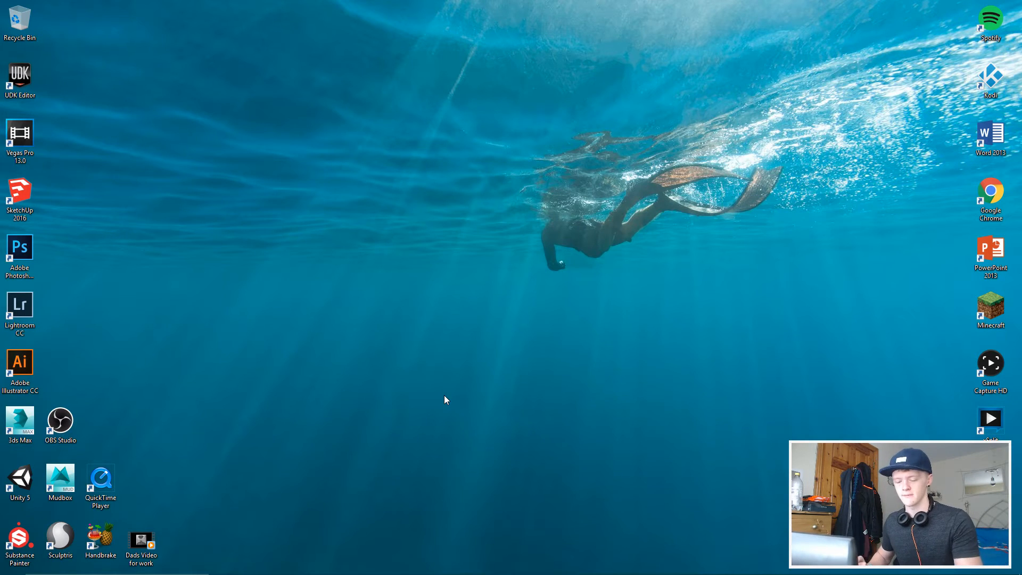
double_click(59, 420)
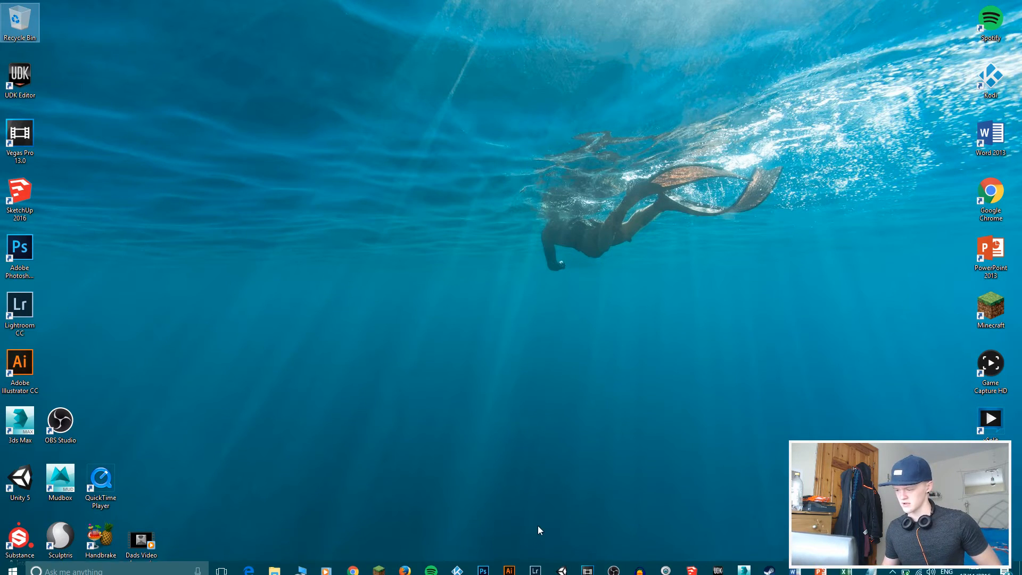
mouse_move(456, 405)
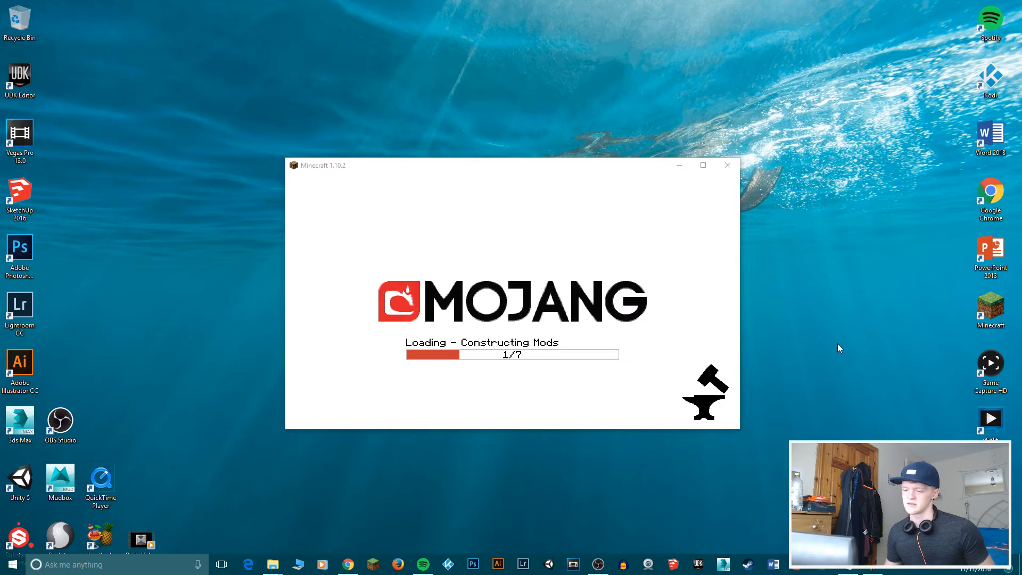
mouse_move(841, 300)
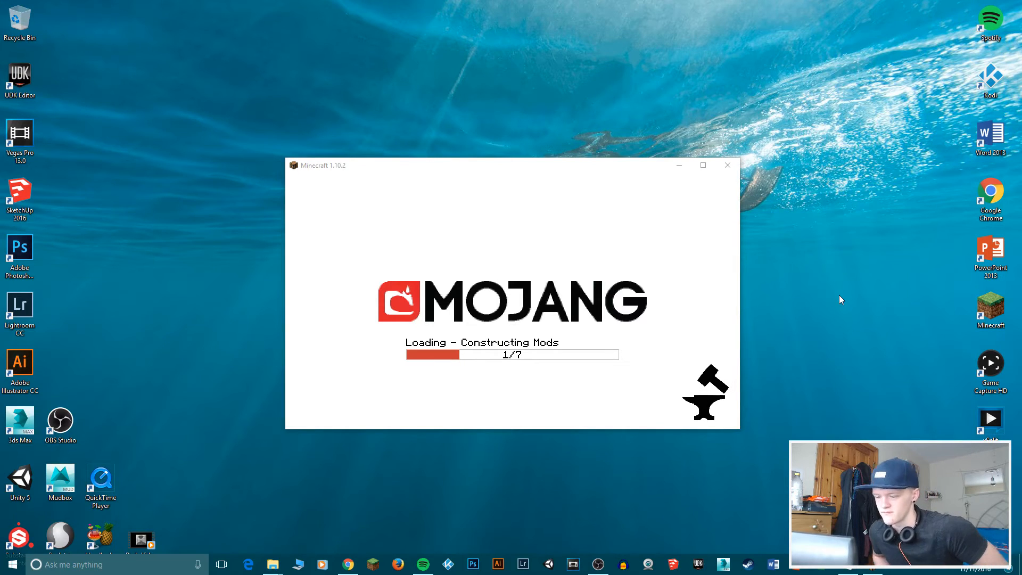
mouse_move(821, 298)
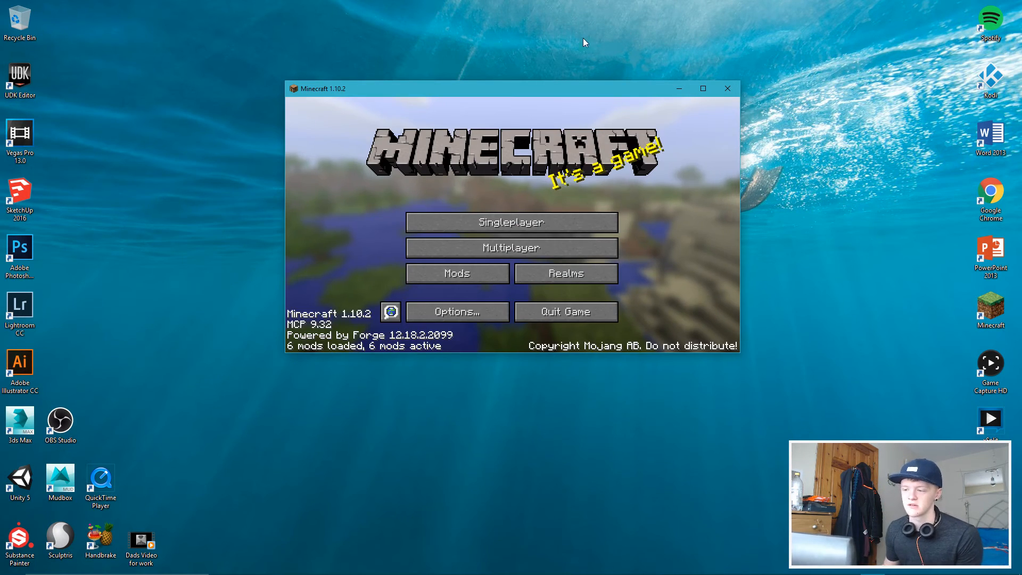
Step: Check the Mods list (Inventory Tweaks, Waila among six), return to menu and start Singleplayer
click(456, 272)
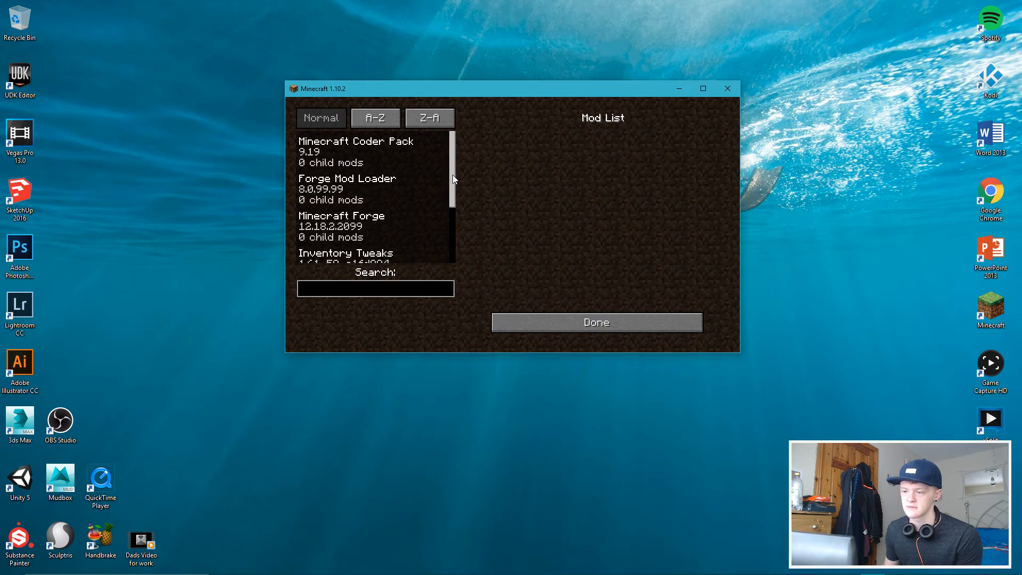
click(346, 253)
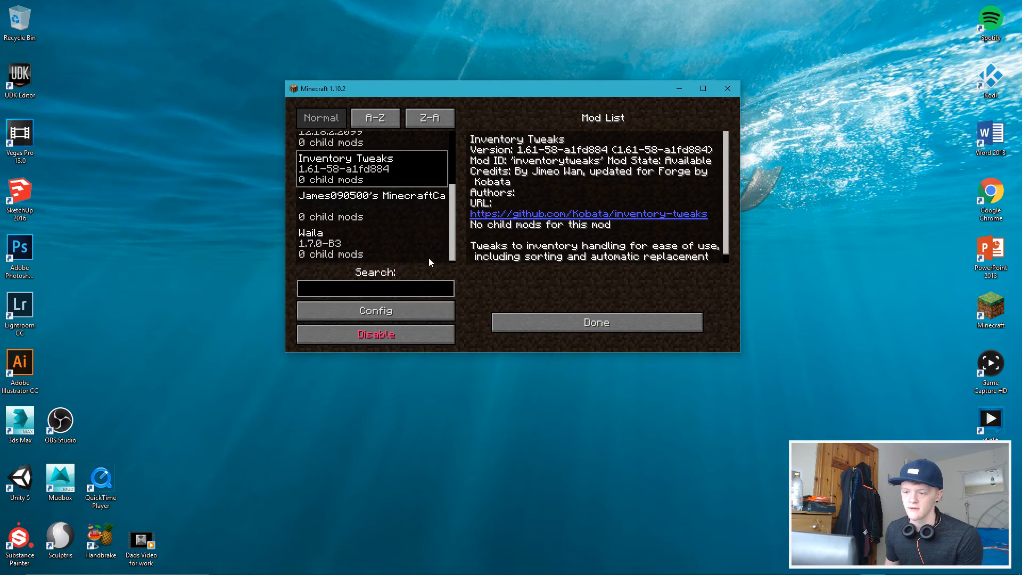
click(595, 322)
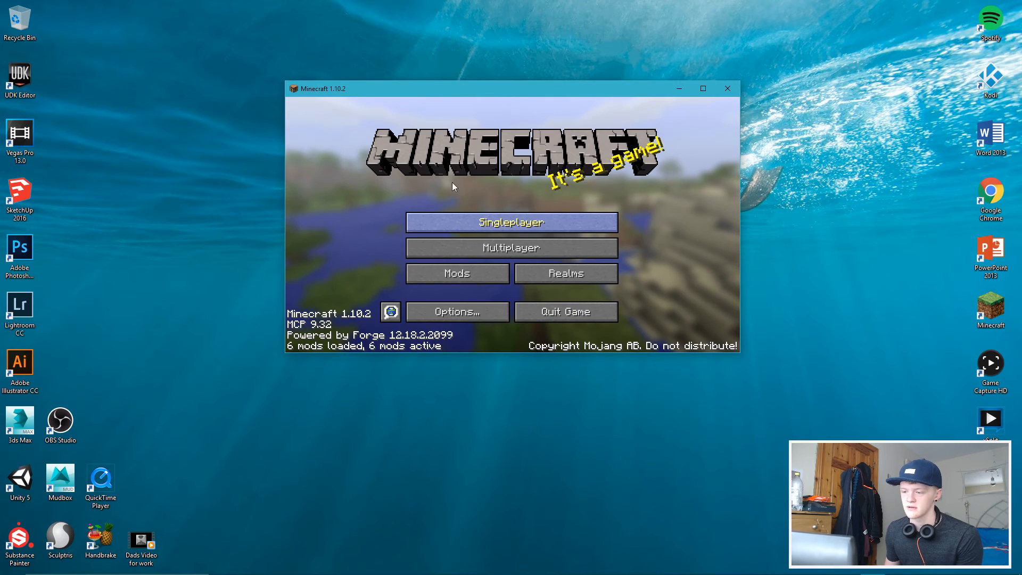
click(511, 222)
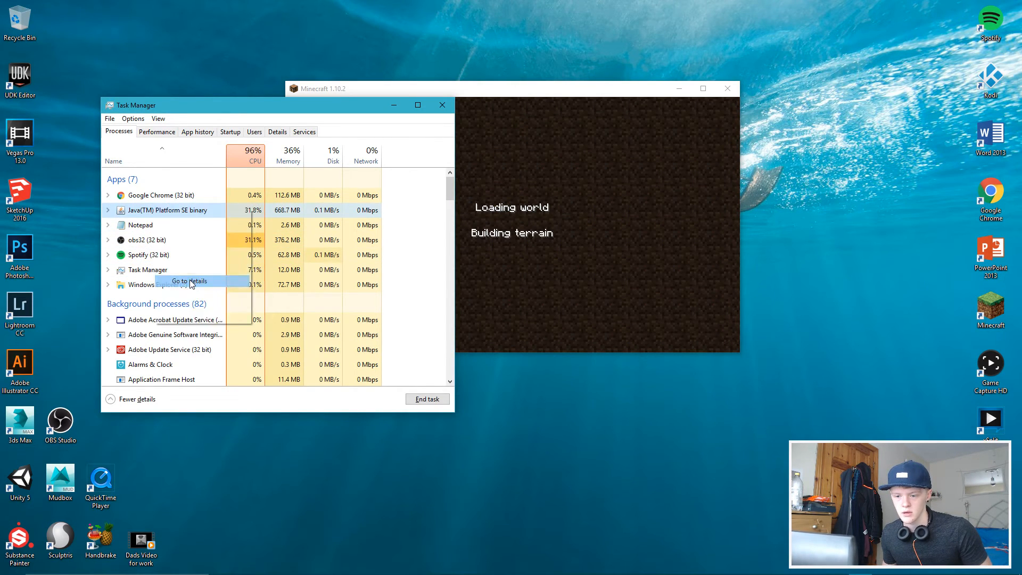
Step: Change the javaw.exe process priority in Task Manager's Details tab and confirm
click(190, 281)
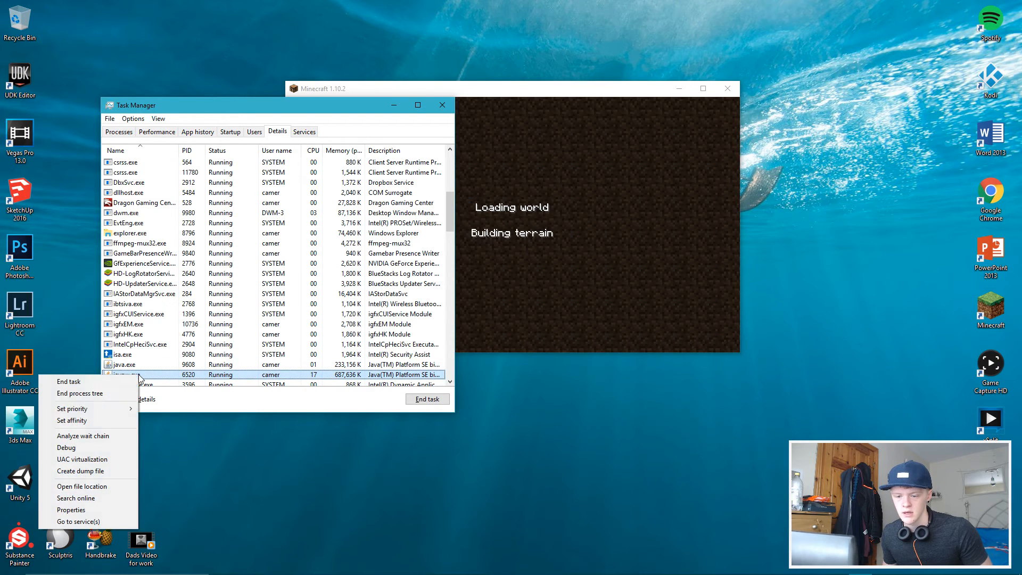
click(72, 409)
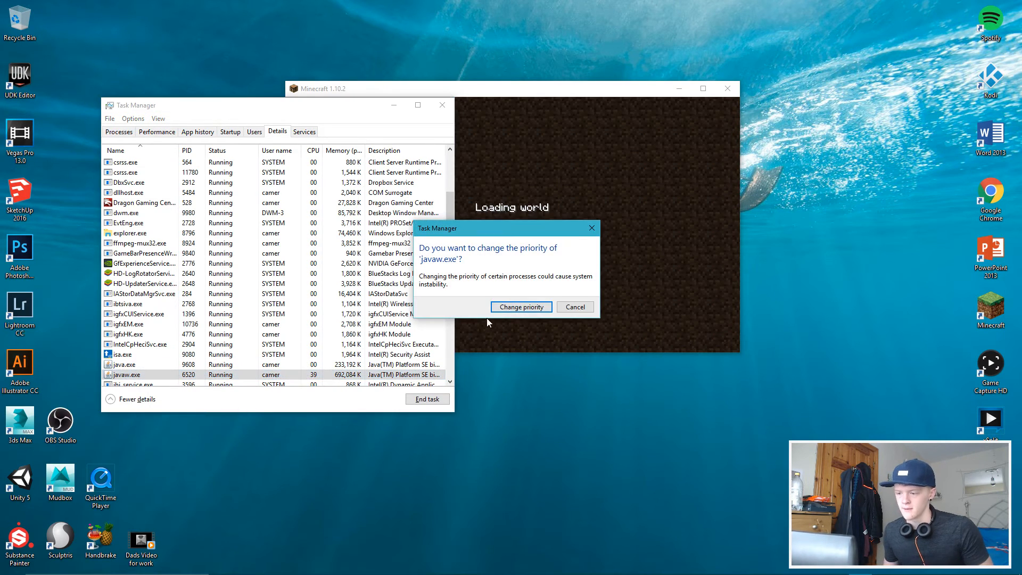
click(520, 307)
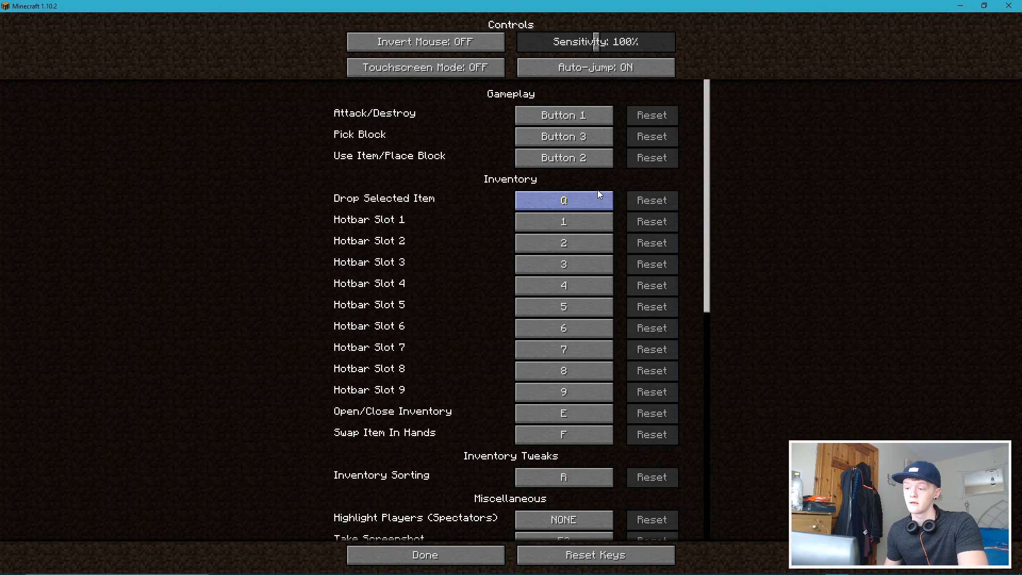
Step: Scroll the Controls list to the Waila bindings (C, L, Y, U, H) and return to Options
scroll(down, 3)
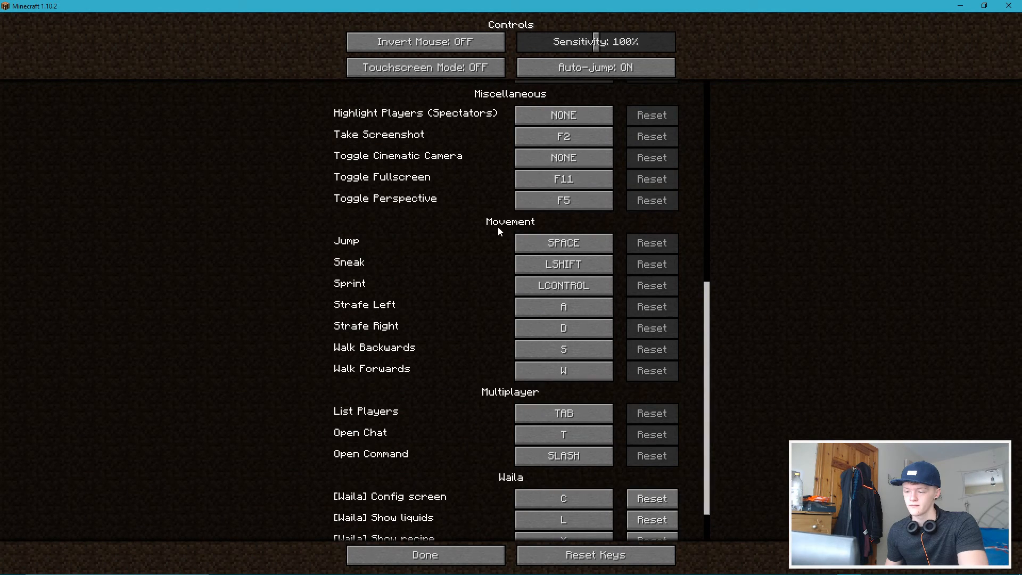
scroll(down, 3)
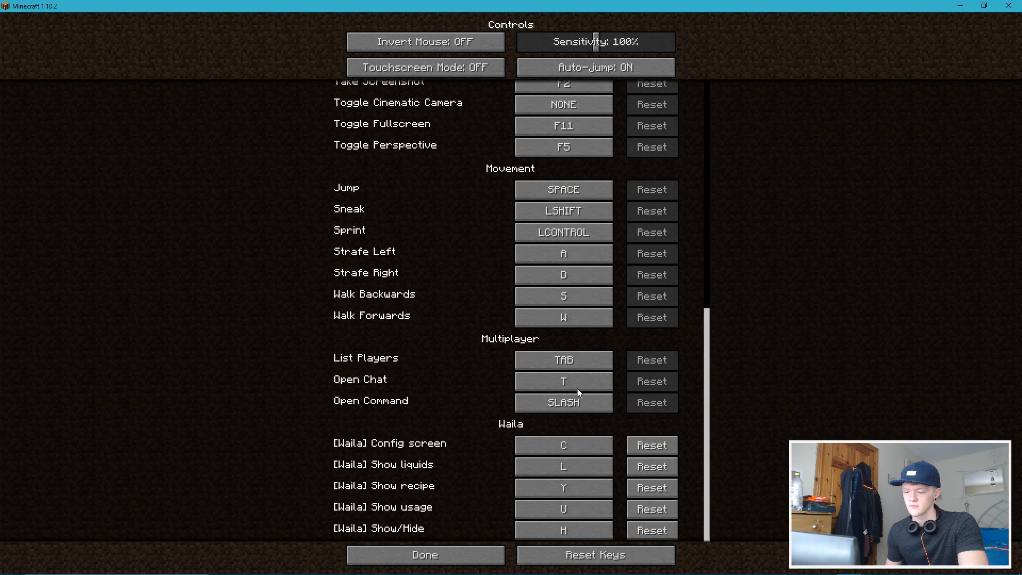
click(563, 508)
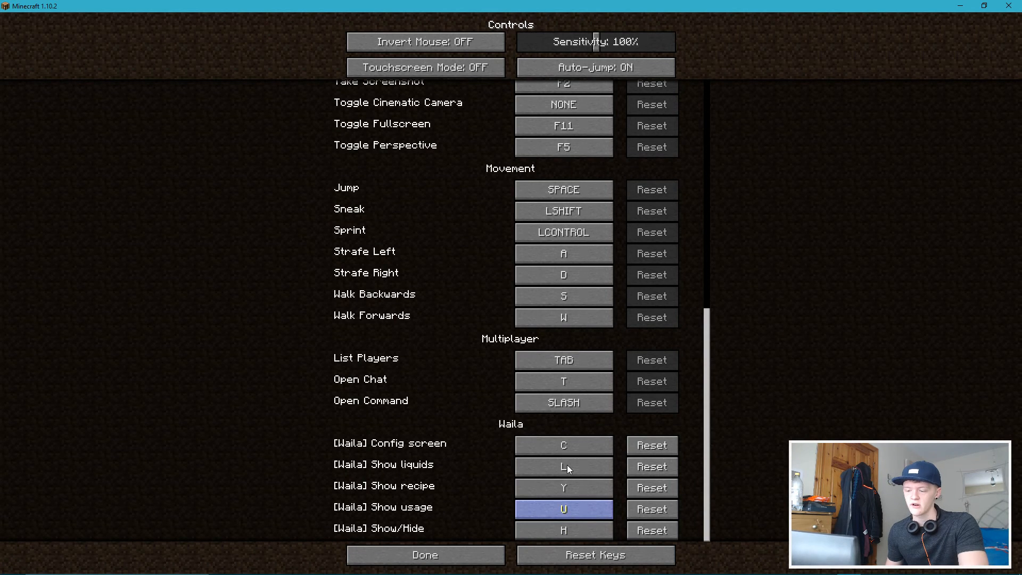
click(562, 467)
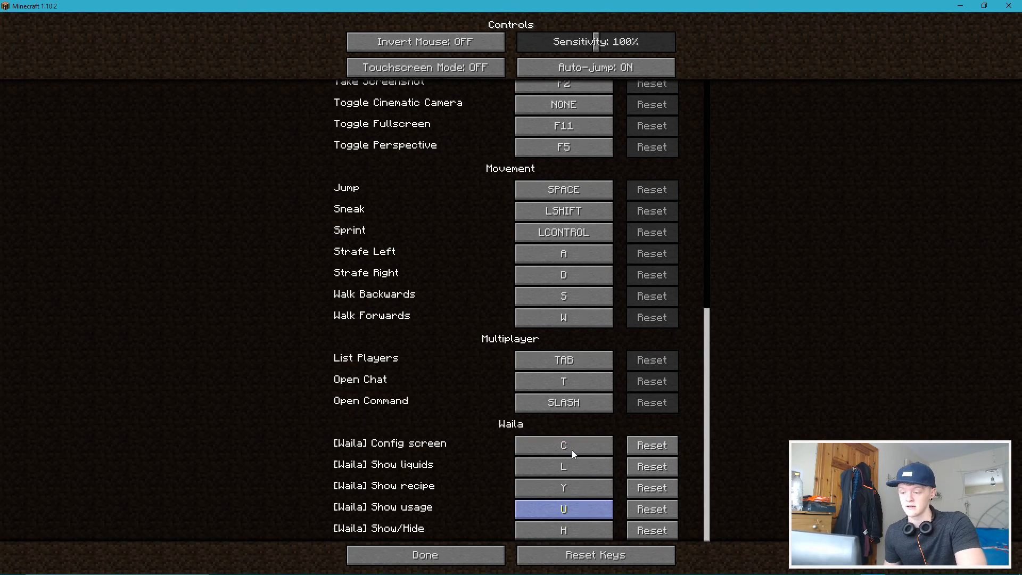
click(562, 531)
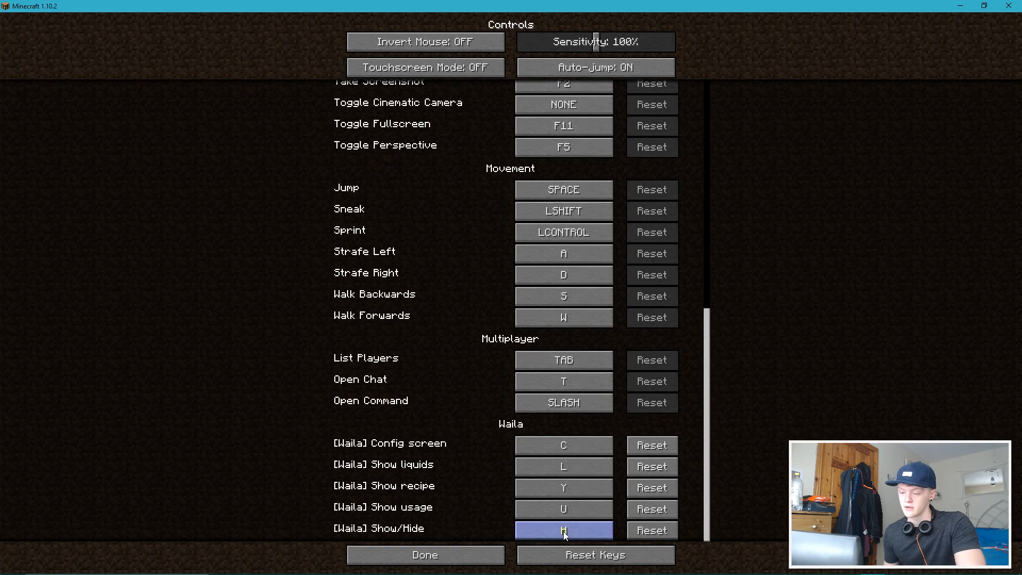
click(425, 554)
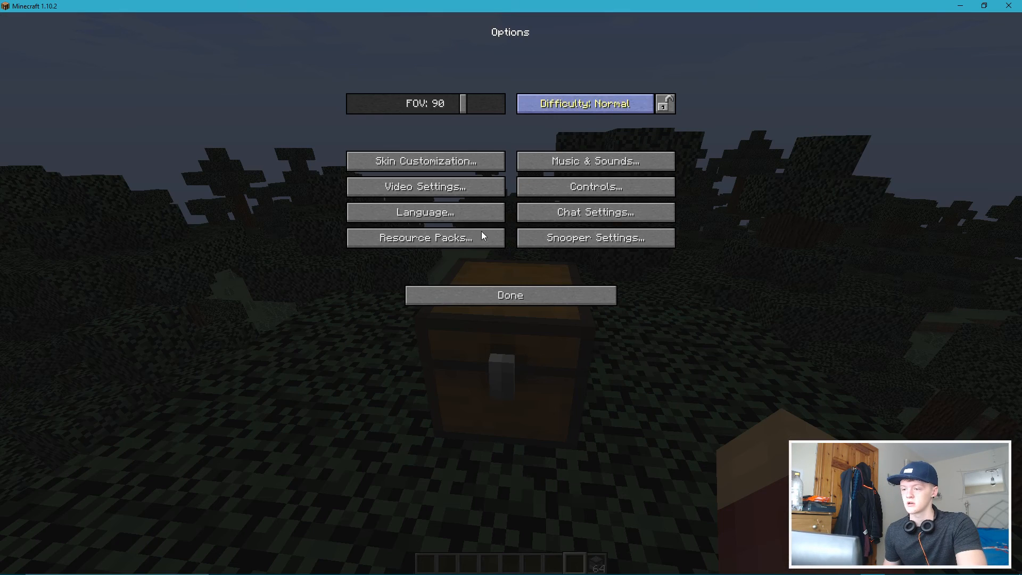
Step: Review the Waila config with Show/Hide Waila set to Visible and return to the game
click(510, 294)
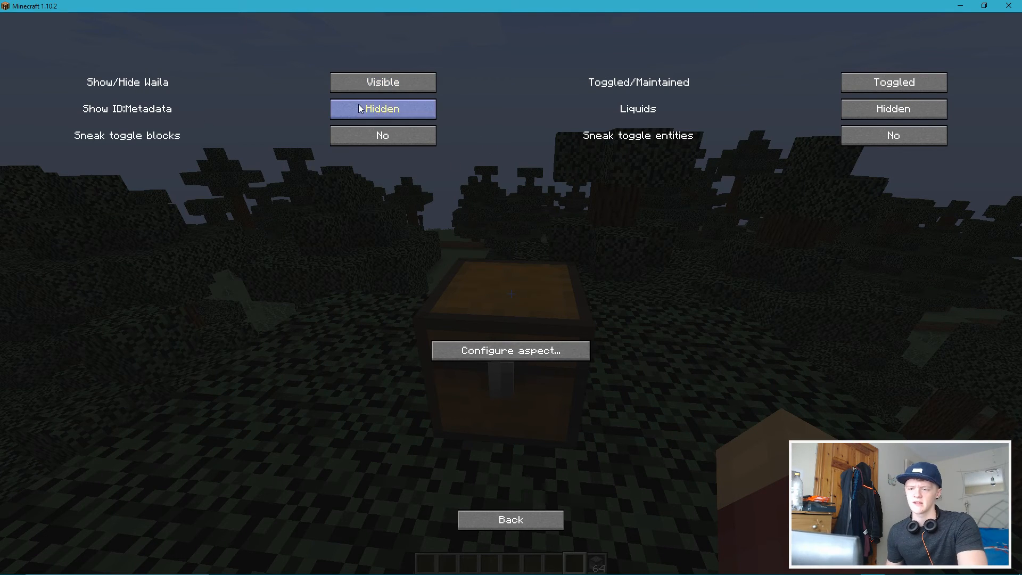
mouse_move(845, 90)
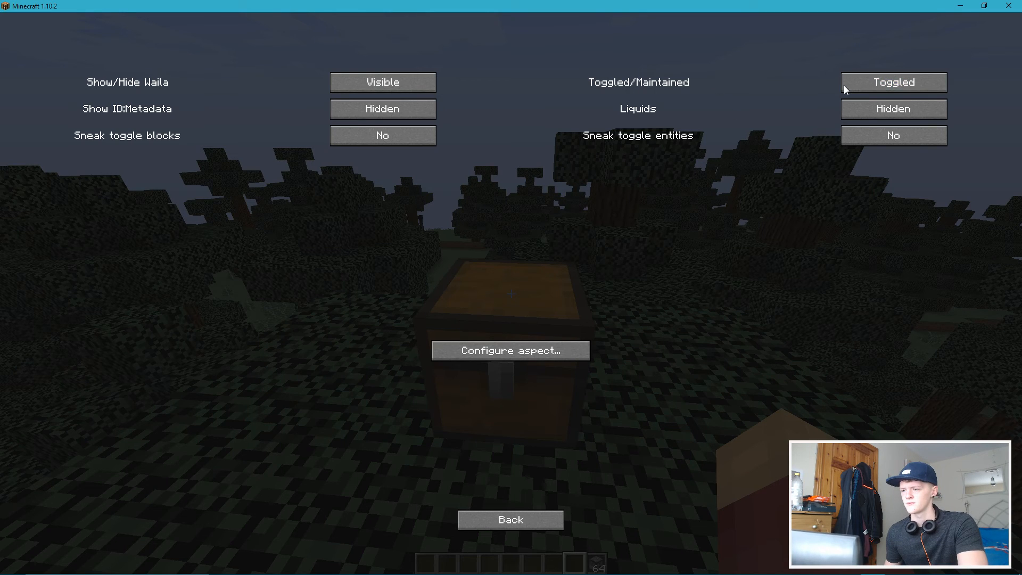
mouse_move(637, 110)
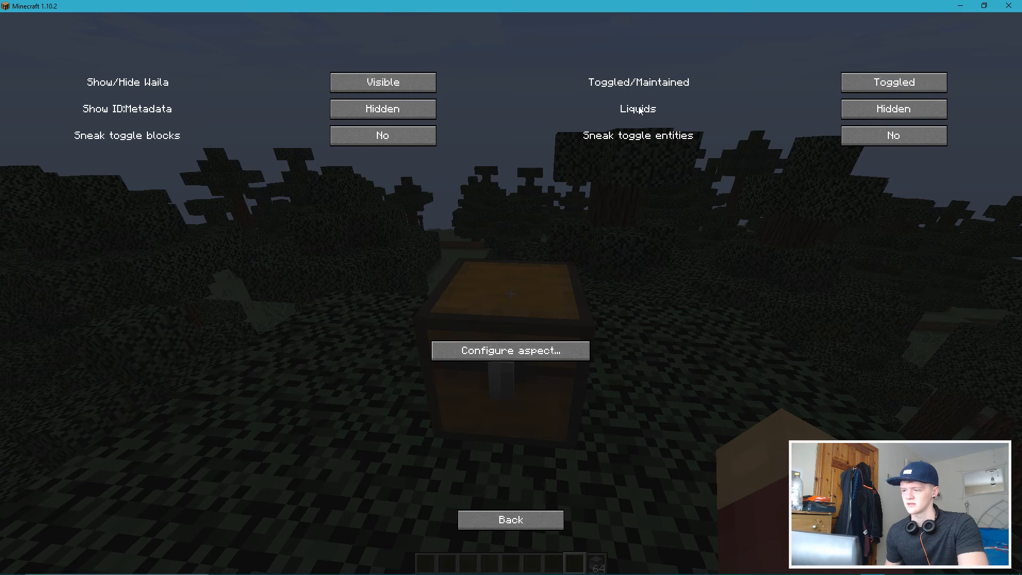
mouse_move(908, 119)
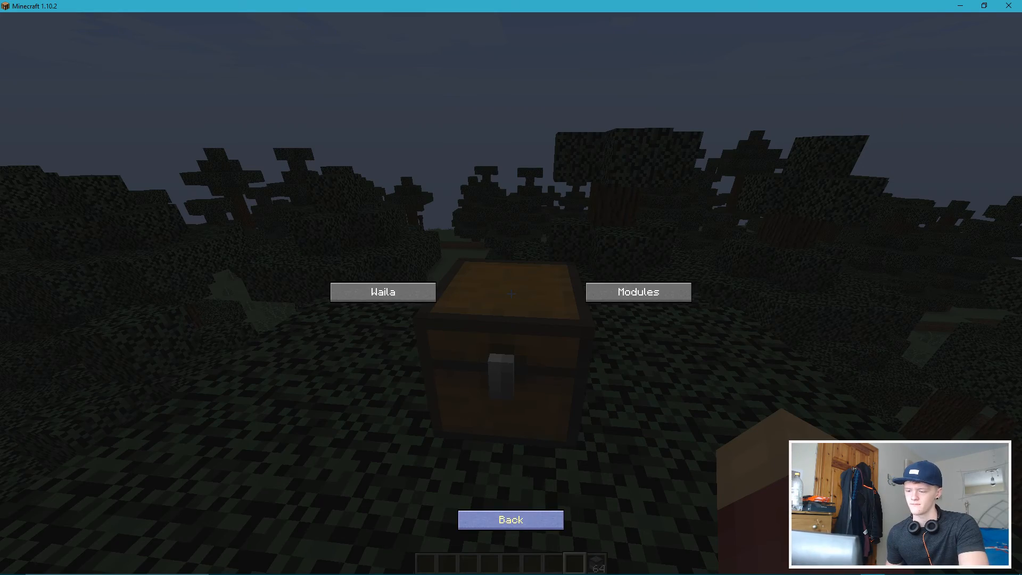
click(511, 520)
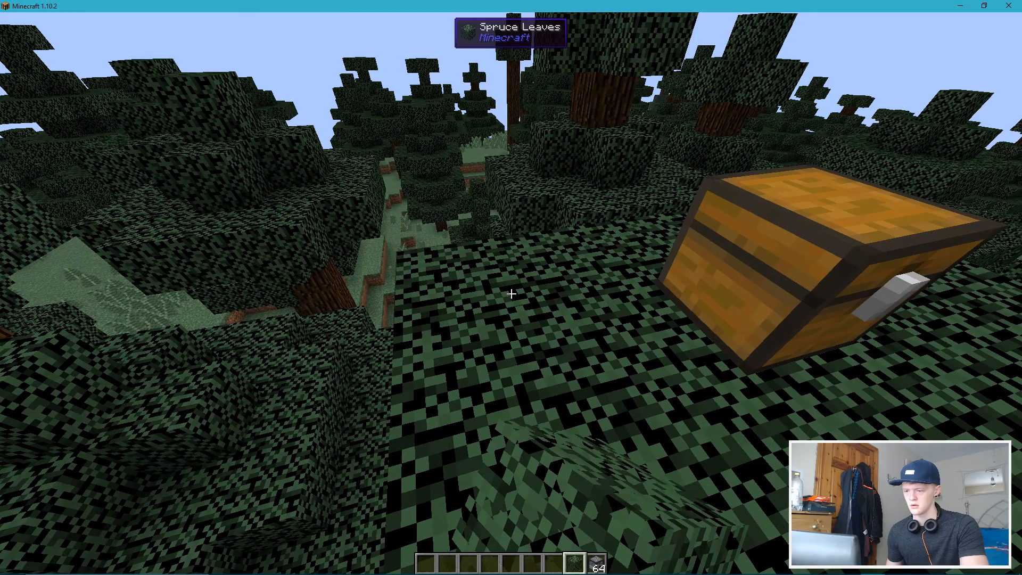
mouse_move(511, 294)
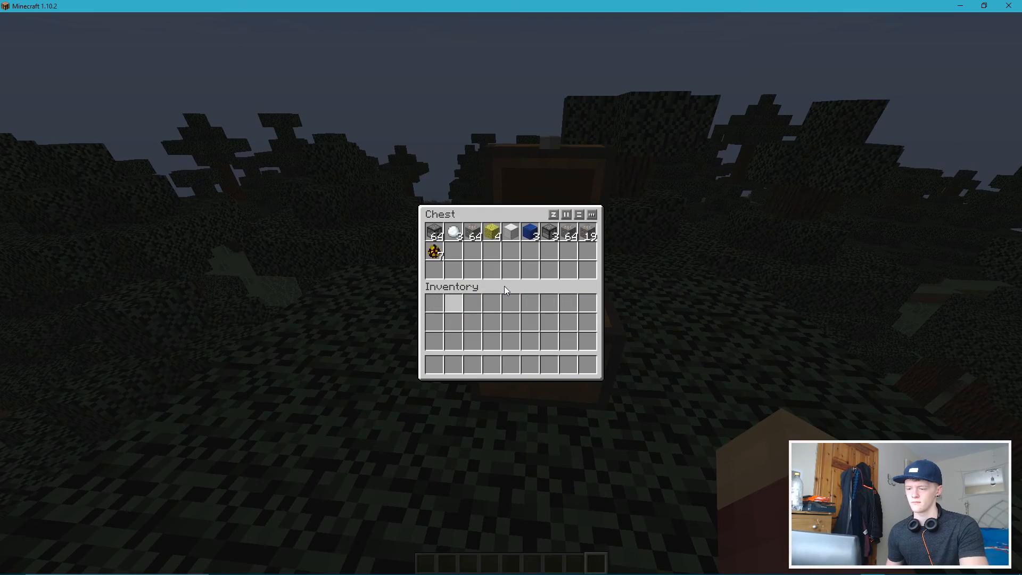
key(Escape)
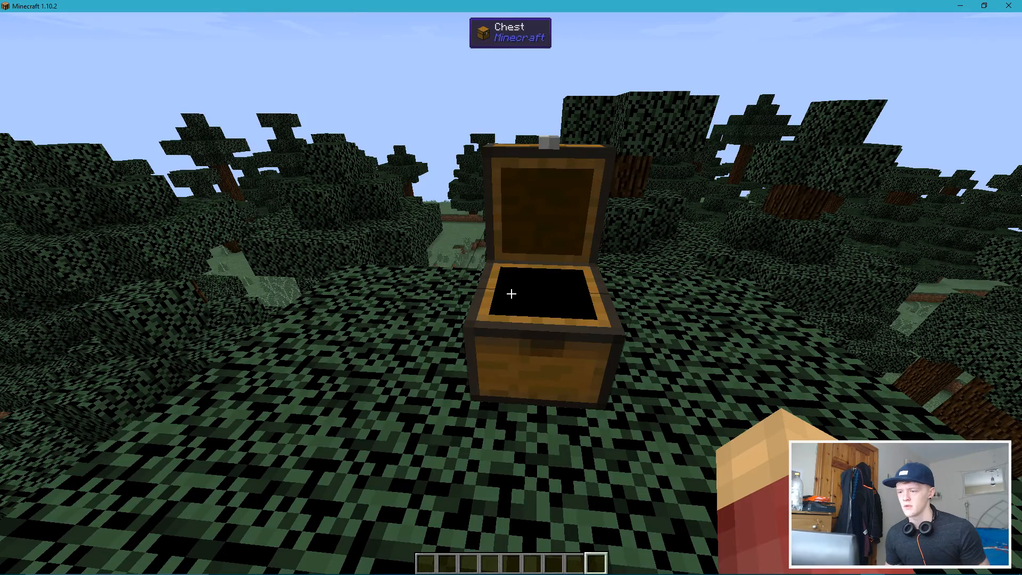
mouse_move(511, 294)
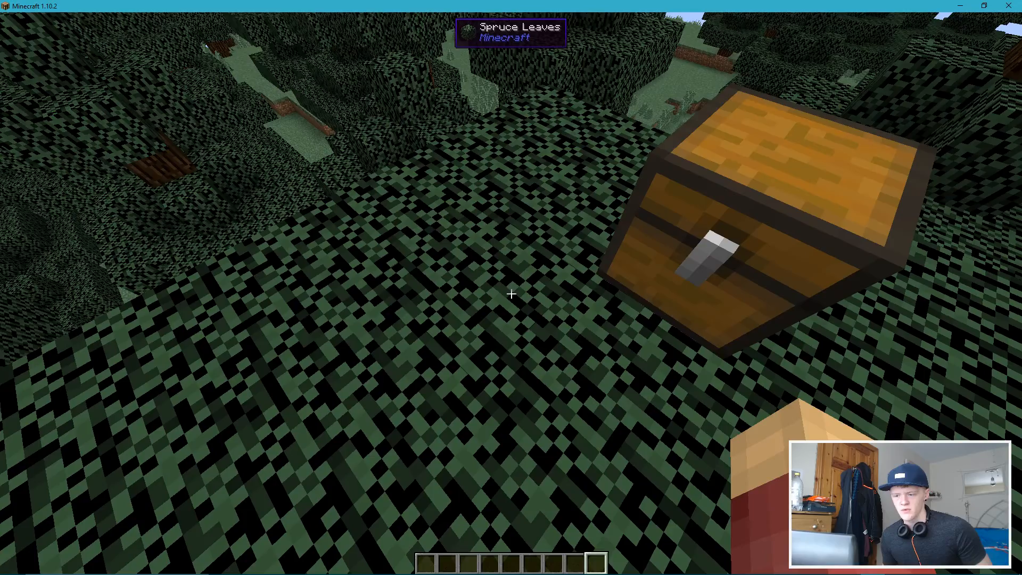
mouse_move(511, 294)
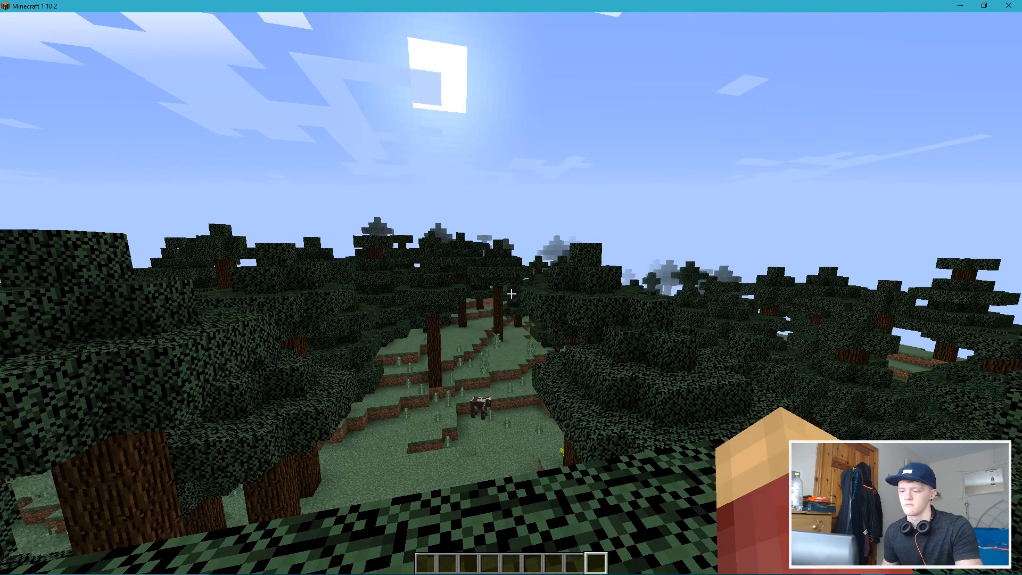
mouse_move(511, 293)
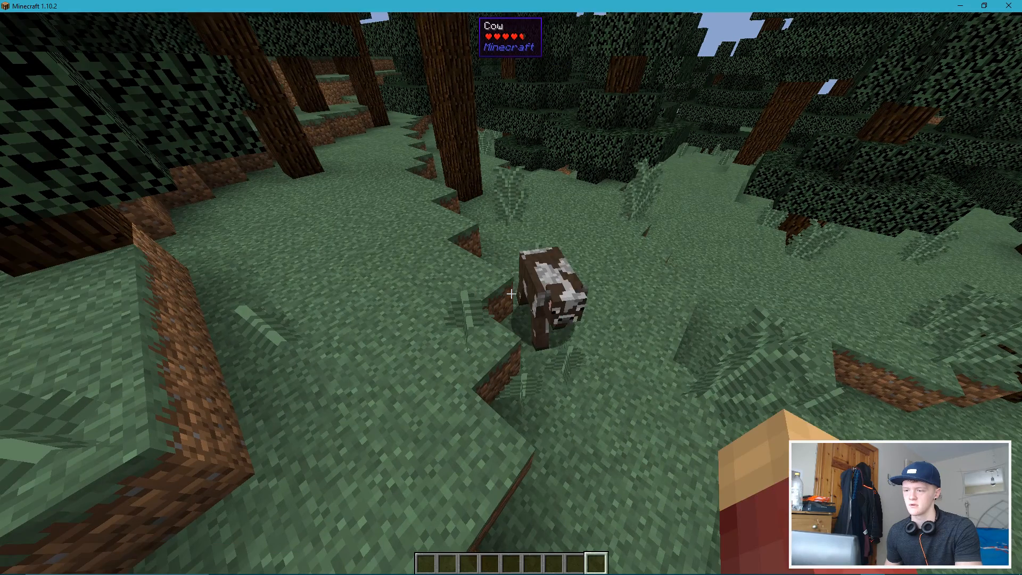
mouse_move(511, 292)
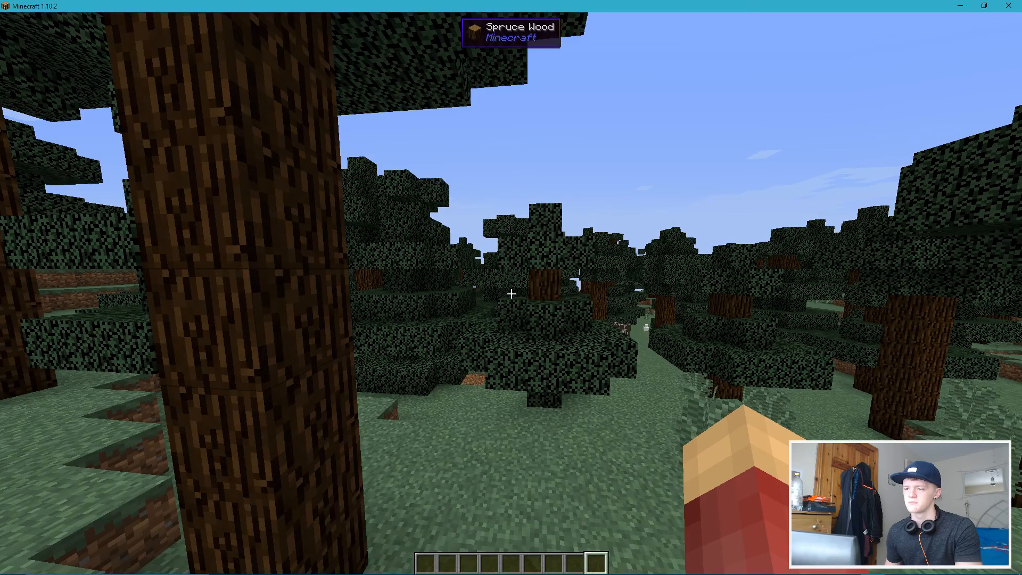
mouse_move(511, 293)
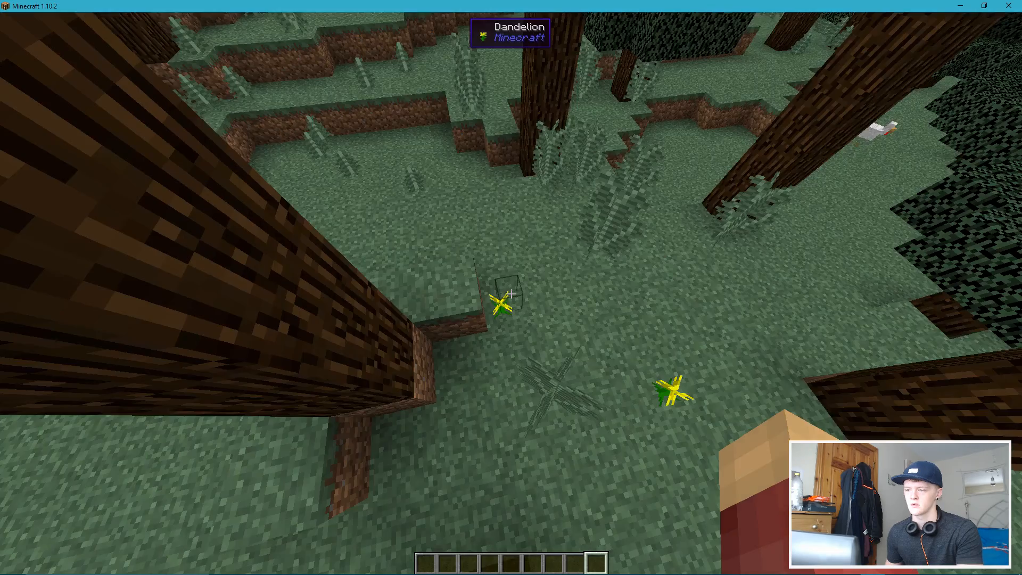
mouse_move(511, 287)
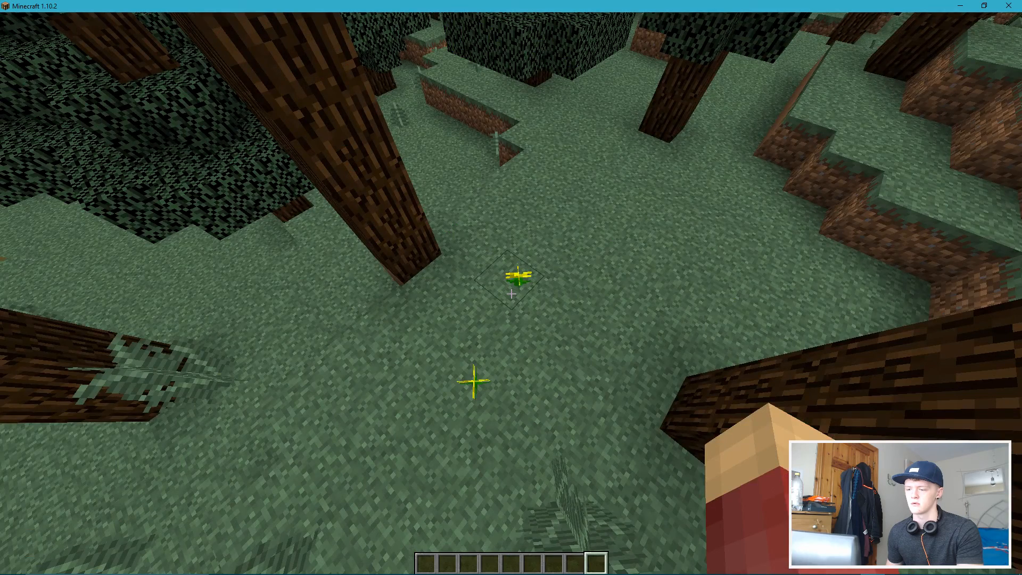
mouse_move(511, 293)
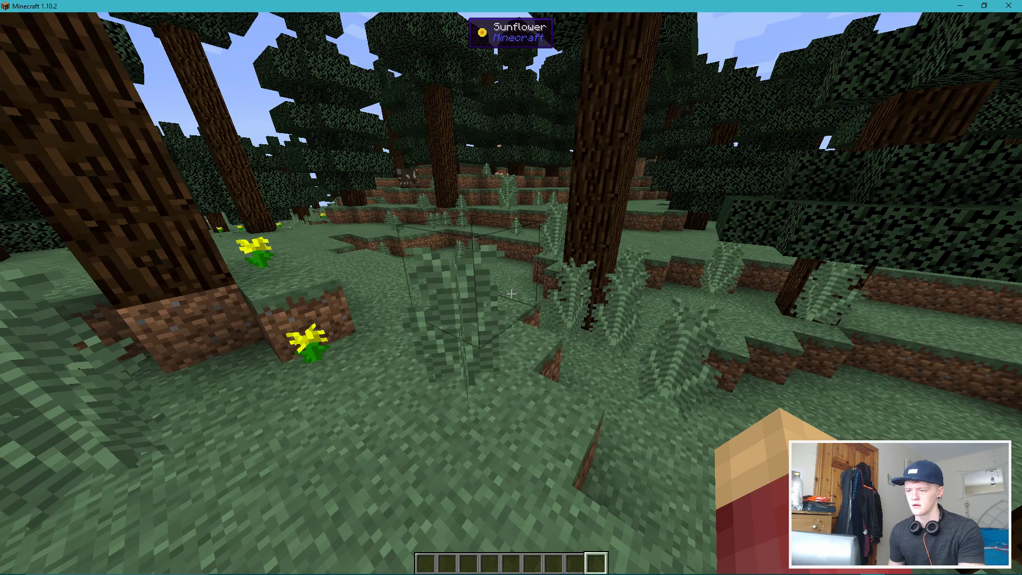